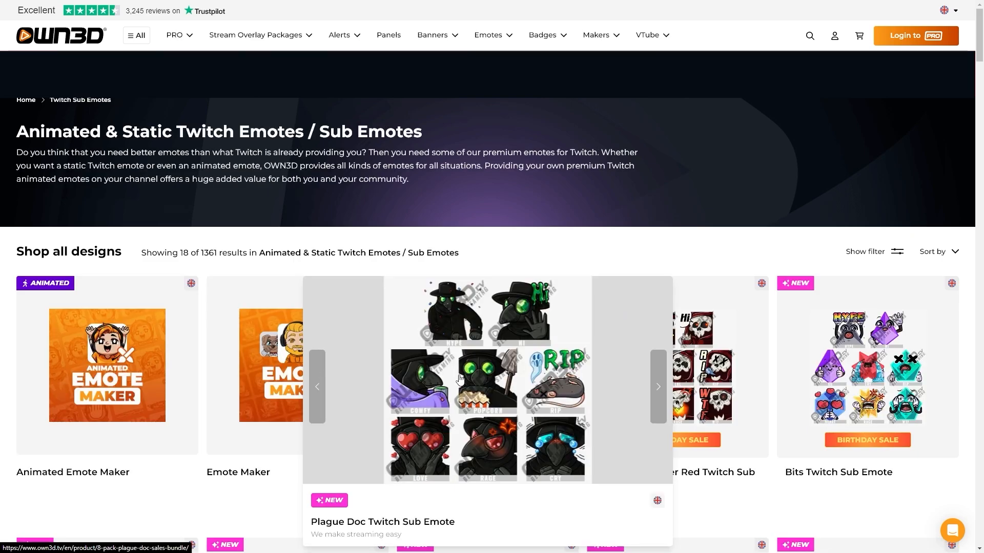
Step: Bring up the Settings window and review the General page down to the system tray and preview options
{"action": "left_click", "coordinate": [388, 34]}
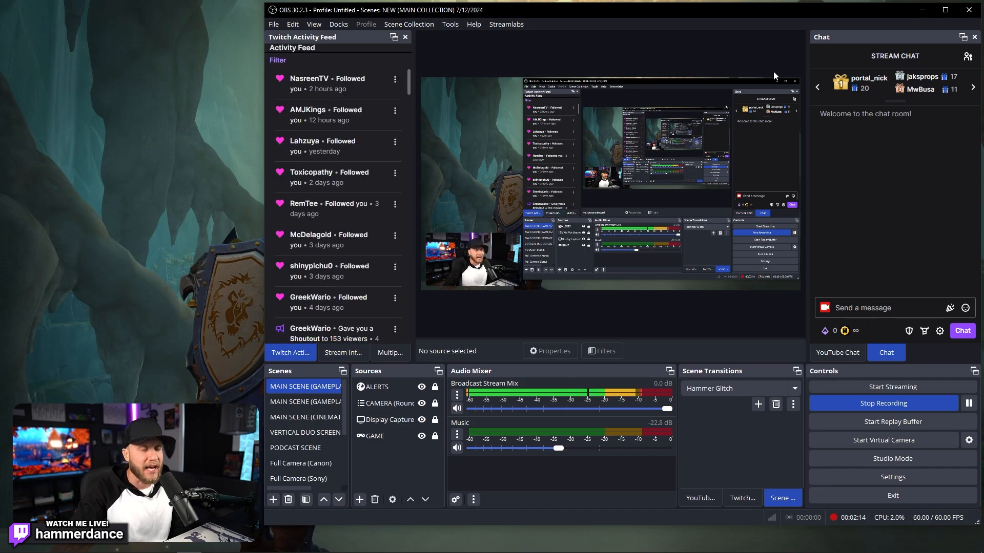
{"action": "mouse_move", "coordinate": [644, 343]}
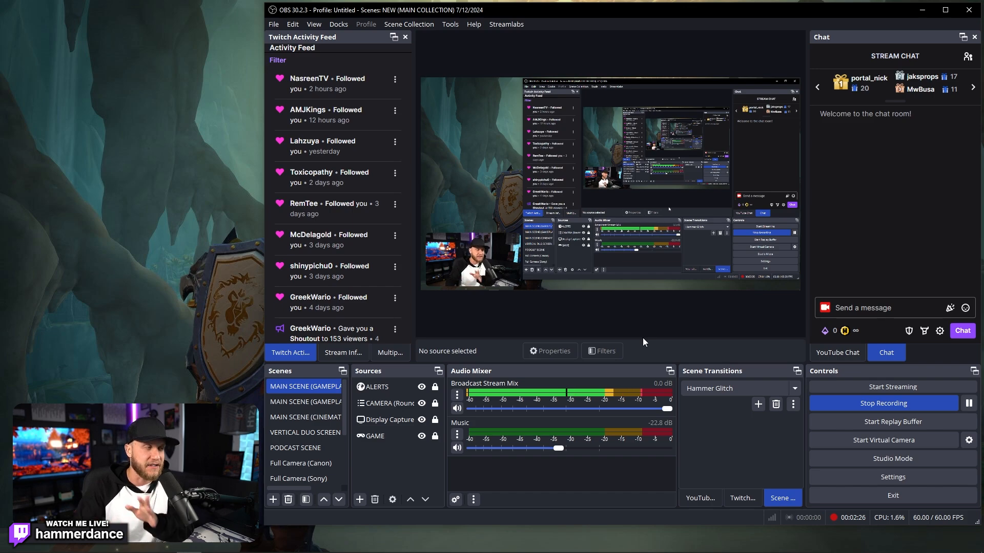
{"action": "mouse_move", "coordinate": [807, 272]}
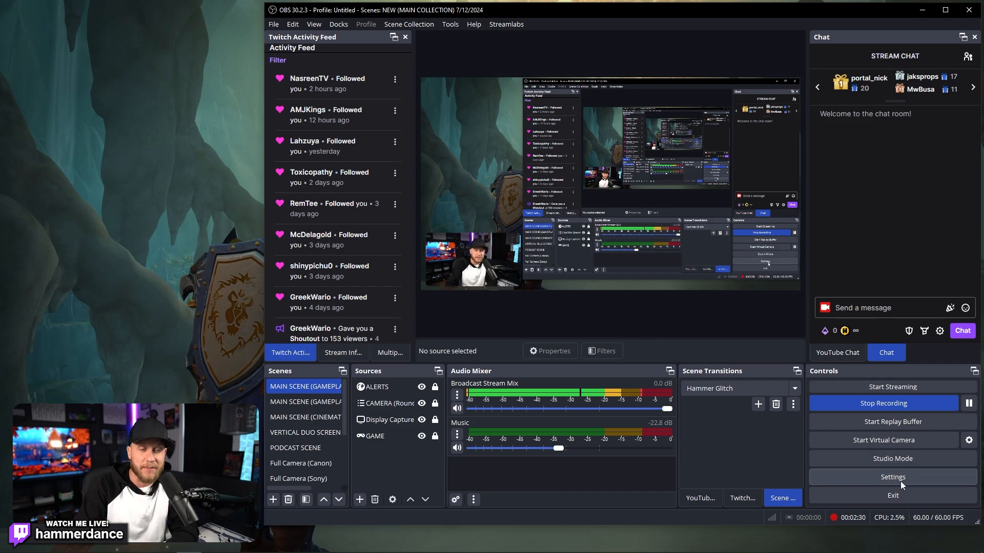
{"action": "left_click", "coordinate": [893, 476]}
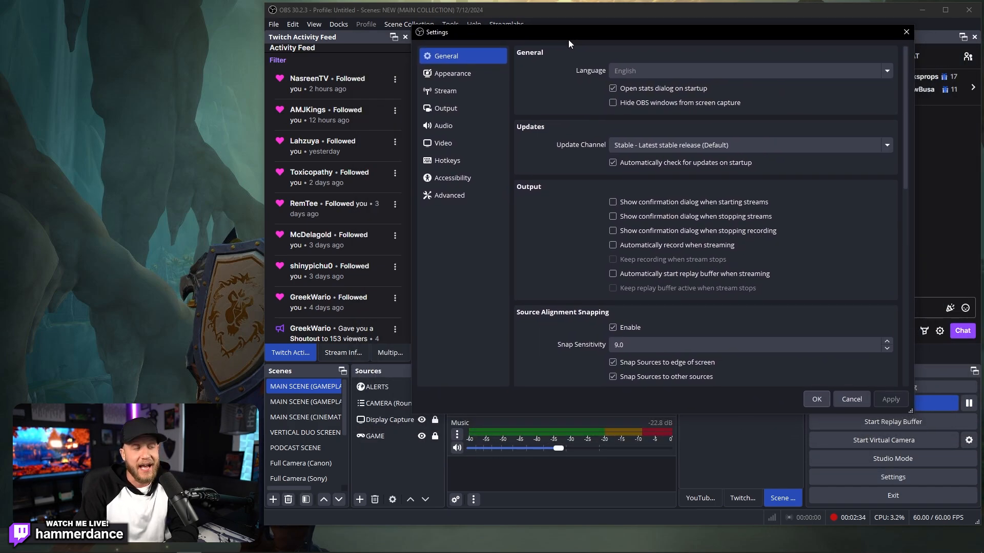
{"action": "mouse_move", "coordinate": [461, 68]}
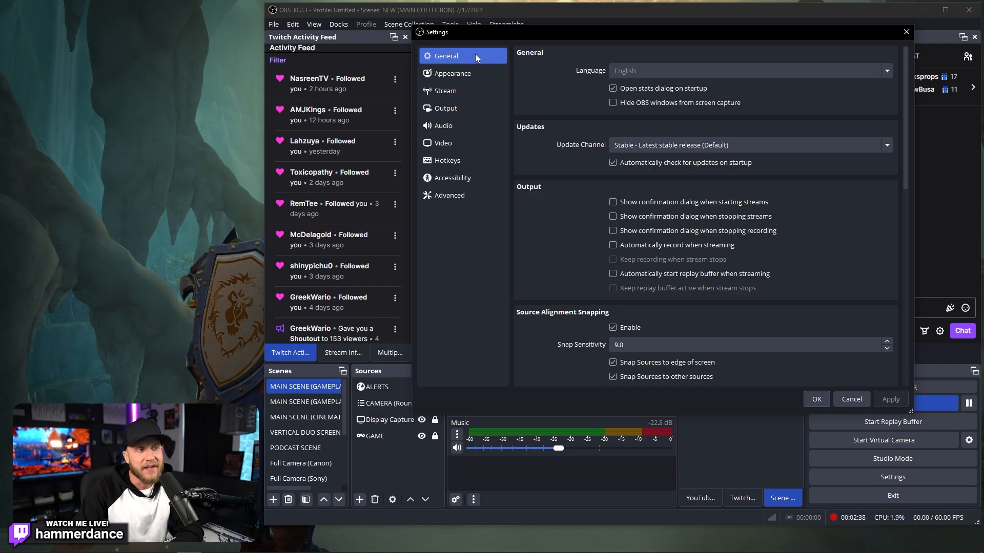
{"action": "scroll", "scroll_direction": "down", "scroll_amount": 3}
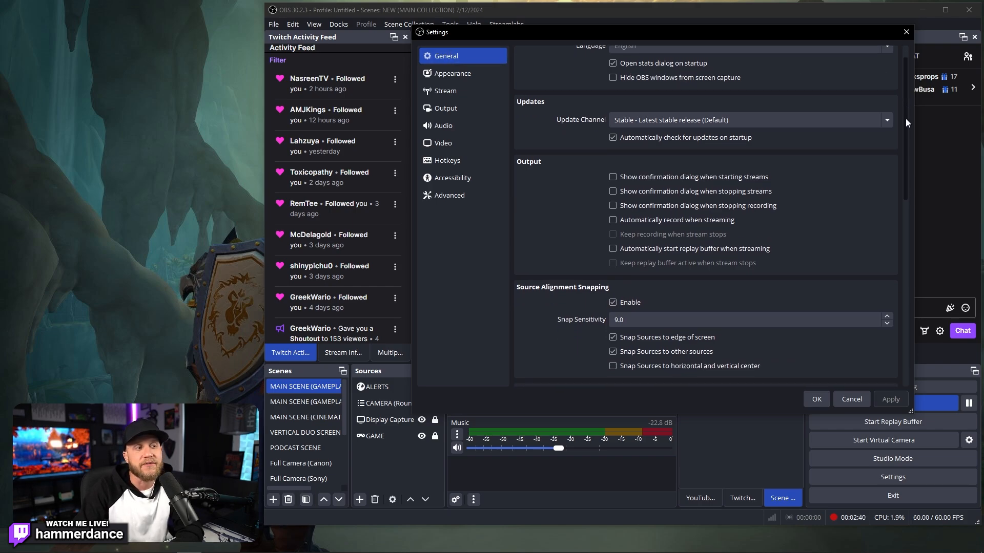
{"action": "scroll", "scroll_direction": "down", "scroll_amount": 3}
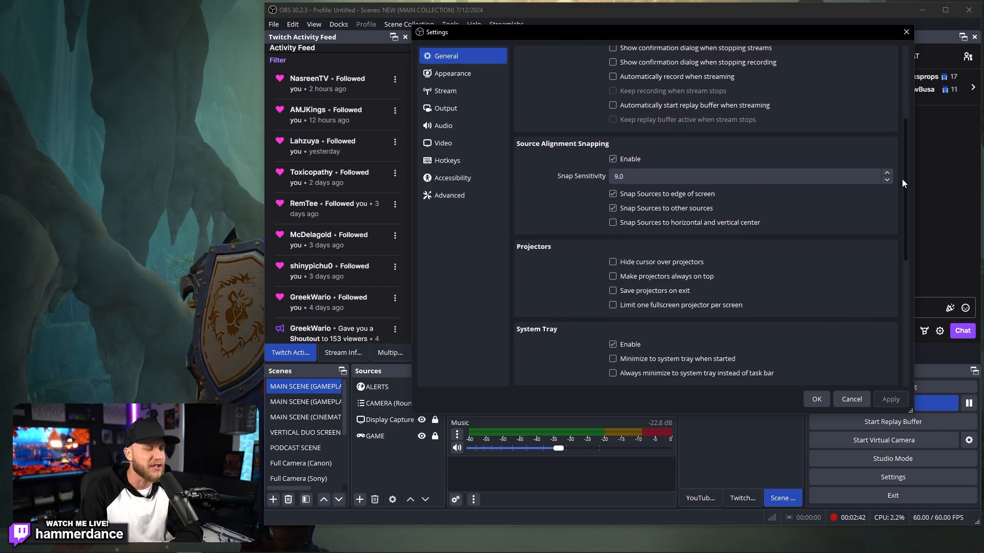
{"action": "scroll", "scroll_direction": "down", "scroll_amount": 3}
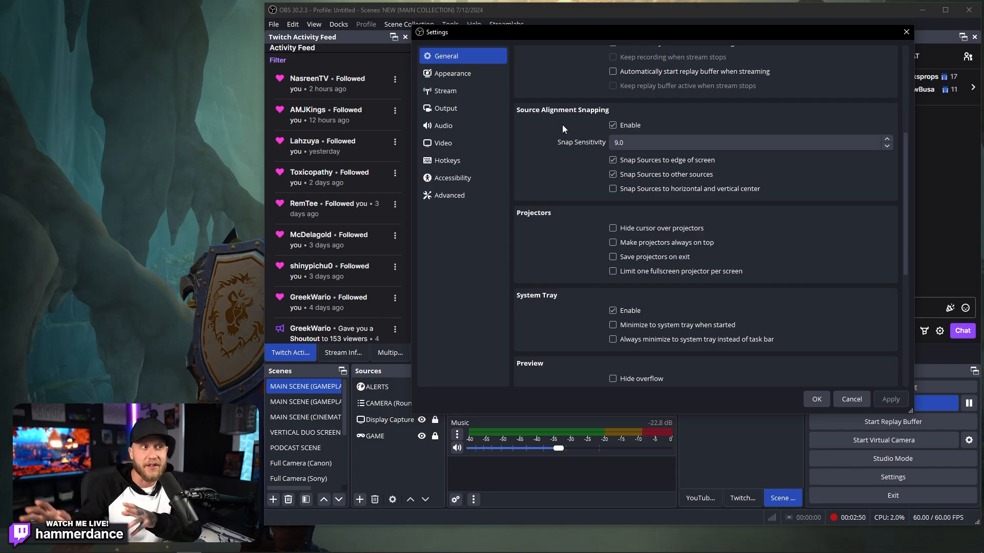
{"action": "mouse_move", "coordinate": [621, 137]}
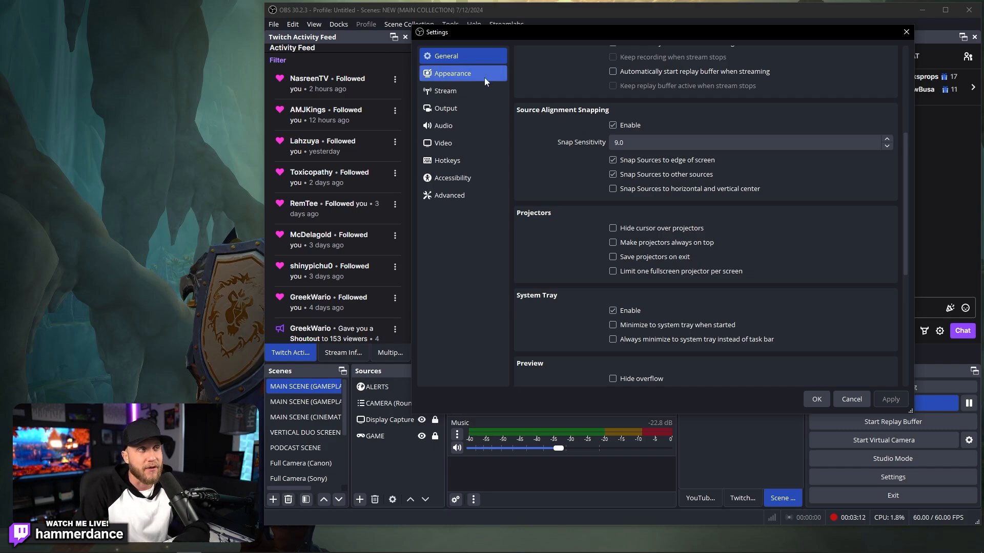
Step: Show the Appearance page with the Yami theme and Default style
{"action": "left_click", "coordinate": [453, 74]}
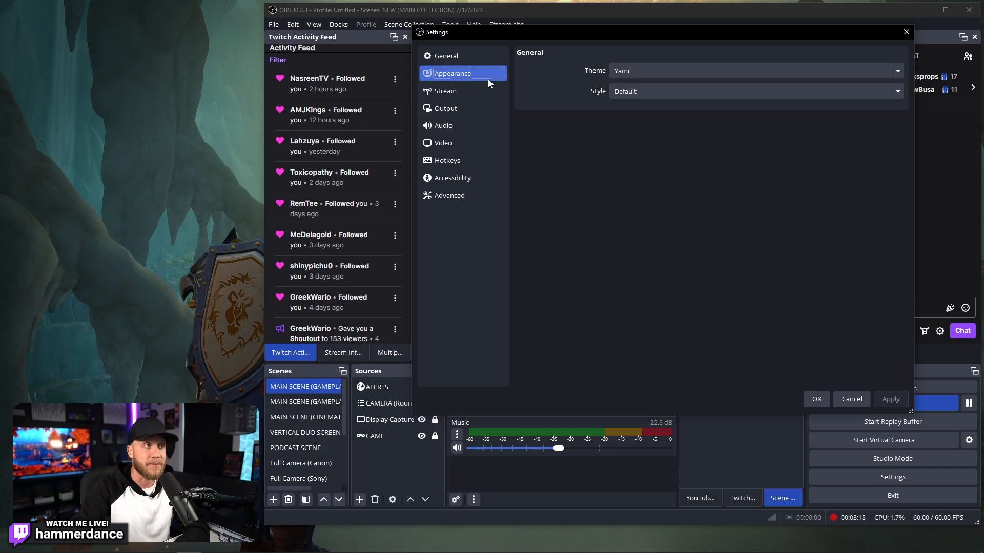
{"action": "left_click", "coordinate": [755, 91]}
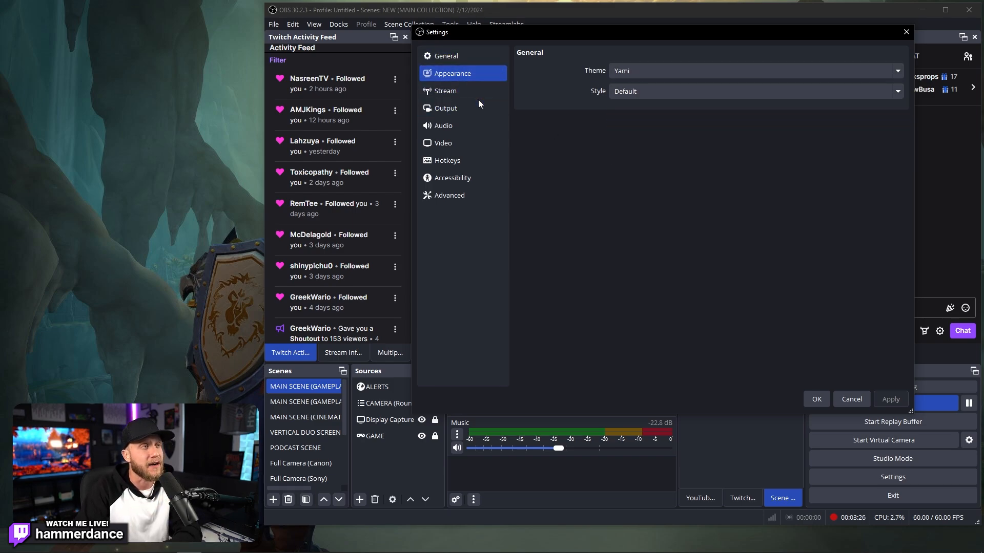
Step: Show the Stream page with Twitch as the service and the server on automatic
{"action": "left_click", "coordinate": [445, 90]}
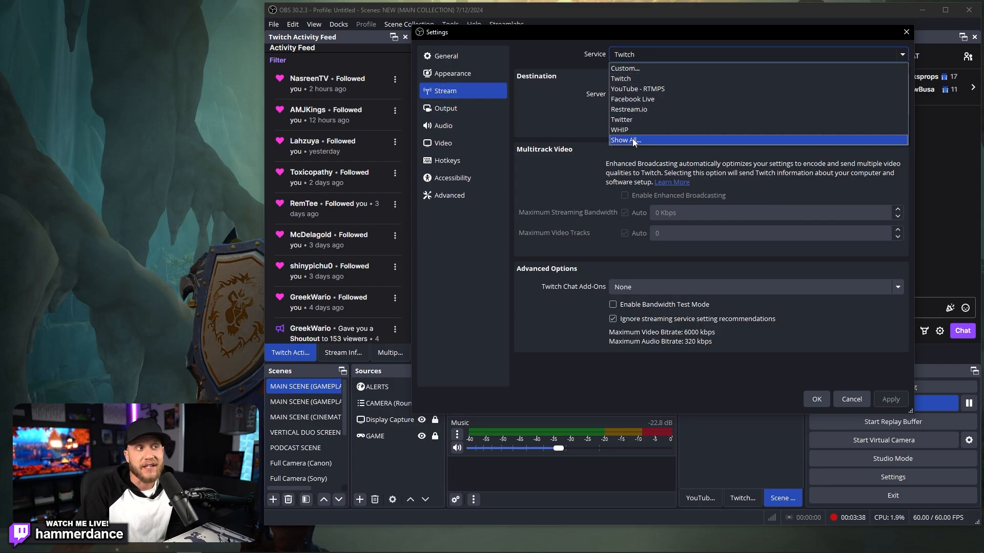
{"action": "mouse_move", "coordinate": [609, 109]}
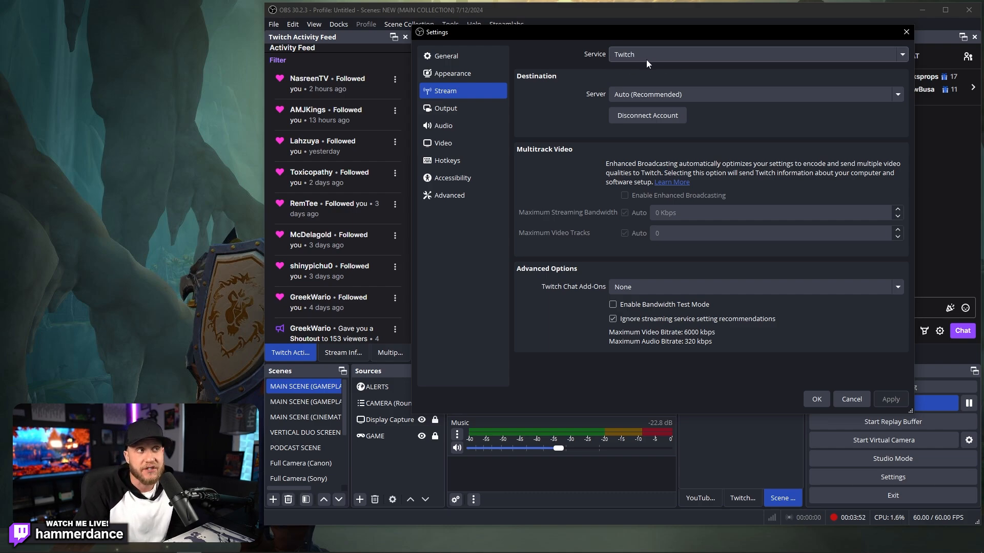
{"action": "mouse_move", "coordinate": [633, 127]}
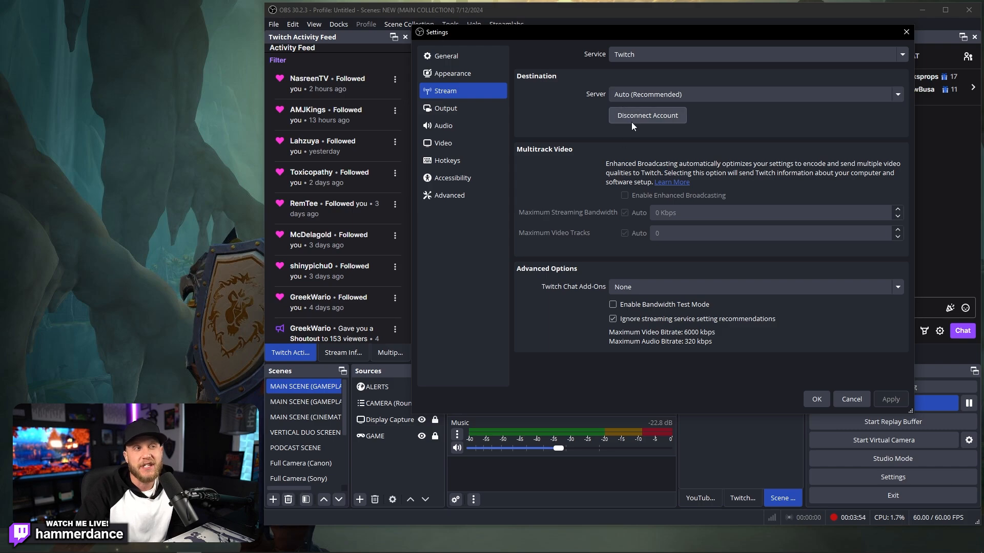
{"action": "mouse_move", "coordinate": [656, 123]}
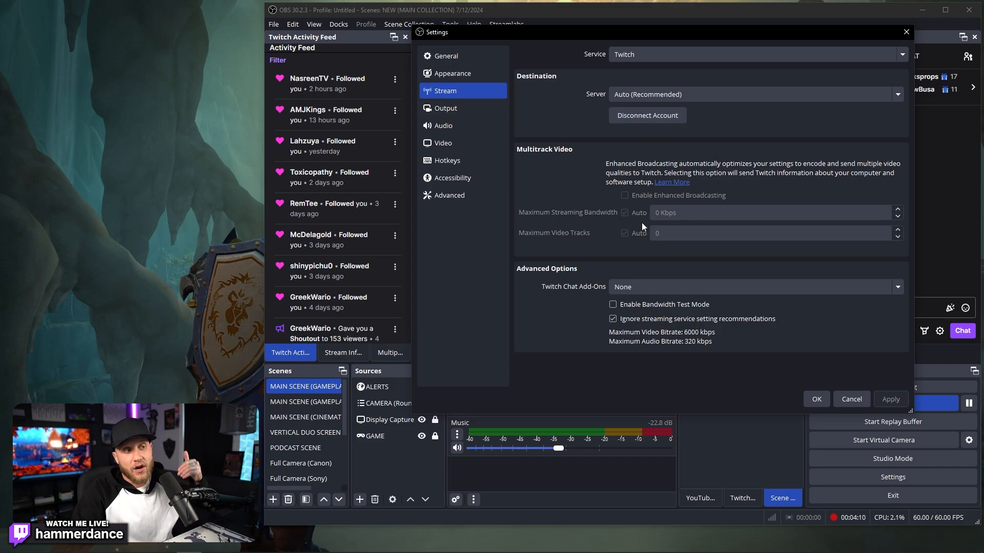
{"action": "mouse_move", "coordinate": [681, 269]}
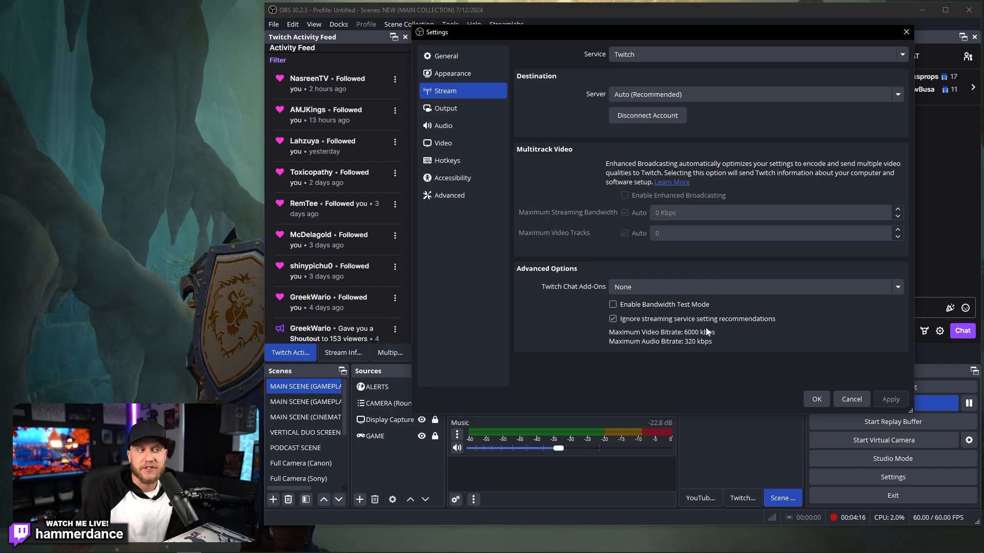
{"action": "mouse_move", "coordinate": [724, 333]}
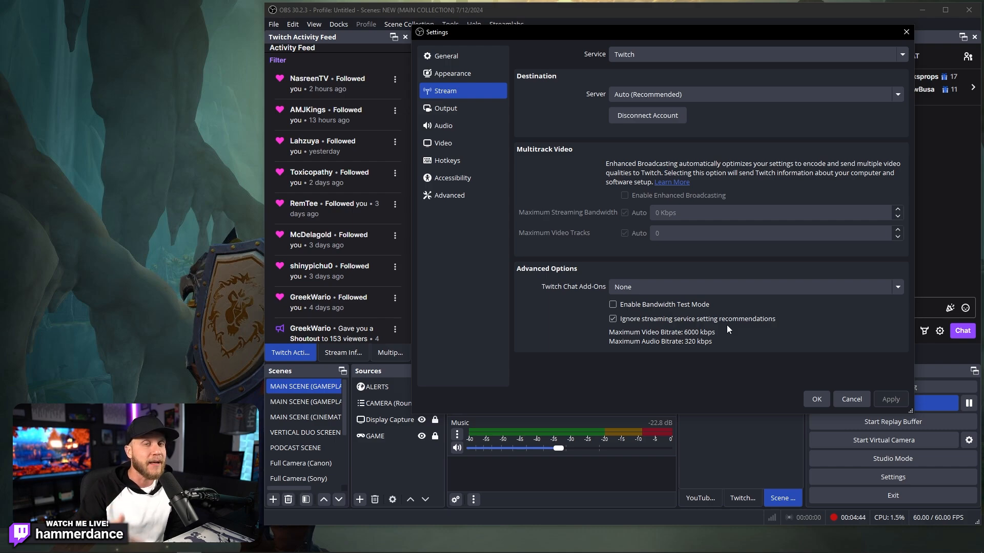
{"action": "mouse_move", "coordinate": [674, 290]}
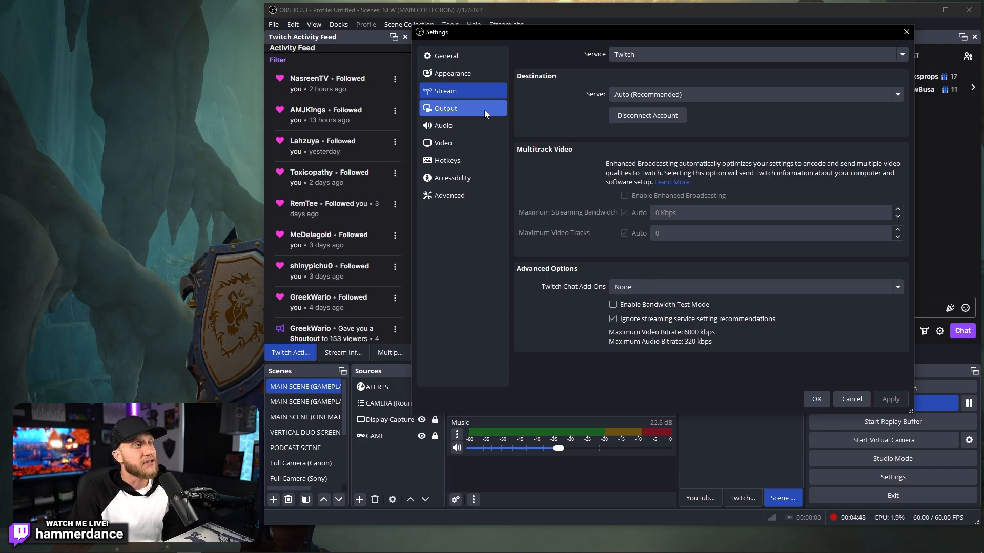
Step: Show the Output page in Advanced mode with NVENC H.264 at 8000 Kbps CBR
{"action": "left_click", "coordinate": [446, 109]}
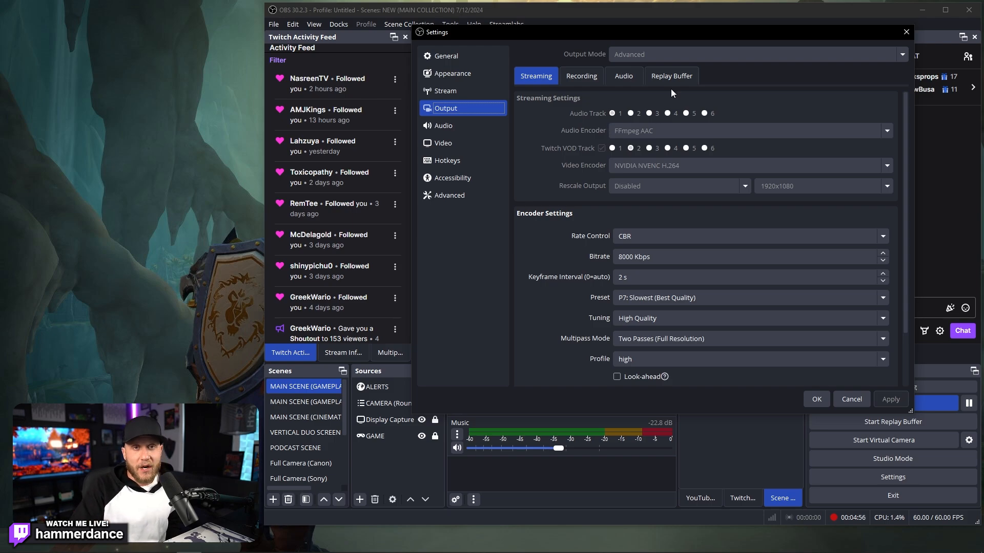
{"action": "mouse_move", "coordinate": [589, 63]}
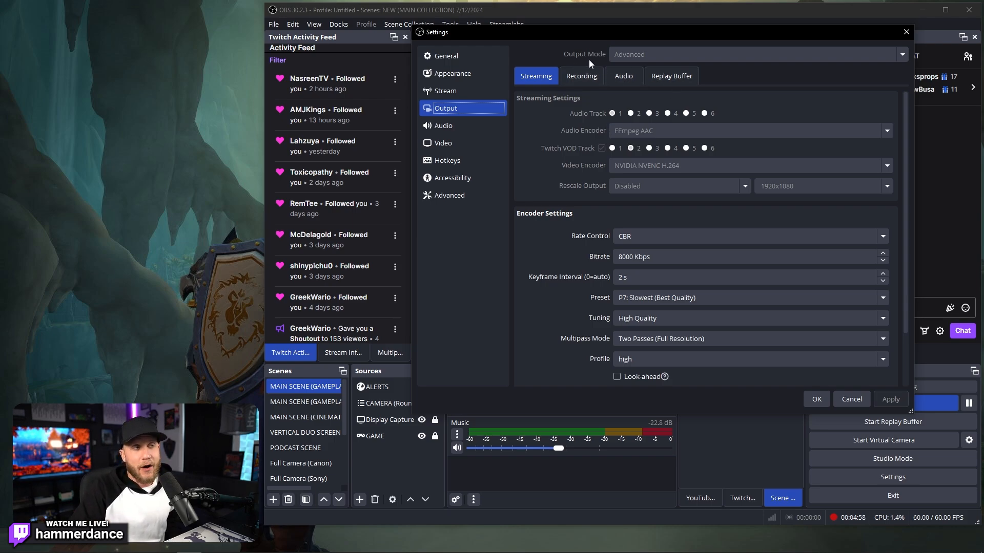
{"action": "mouse_move", "coordinate": [625, 63]}
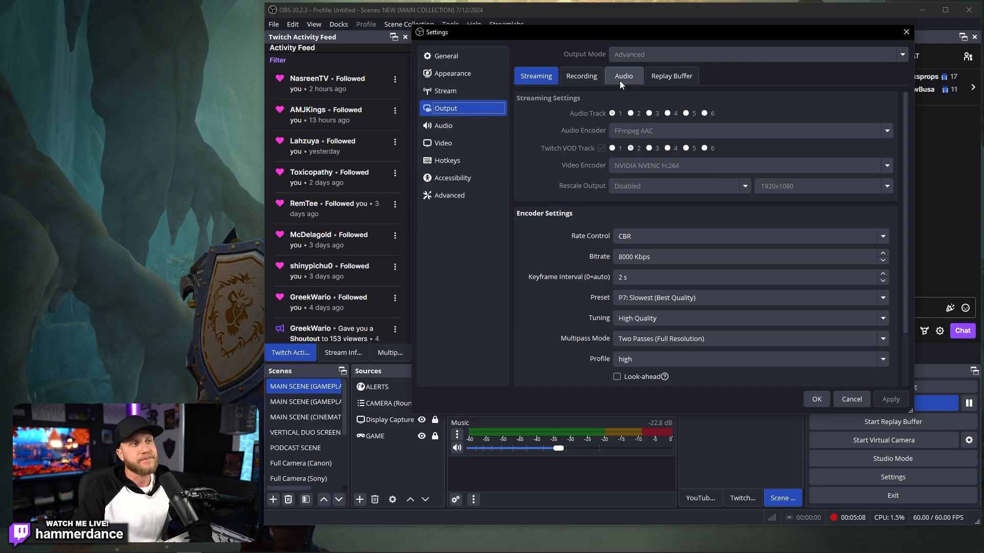
{"action": "left_click", "coordinate": [536, 75]}
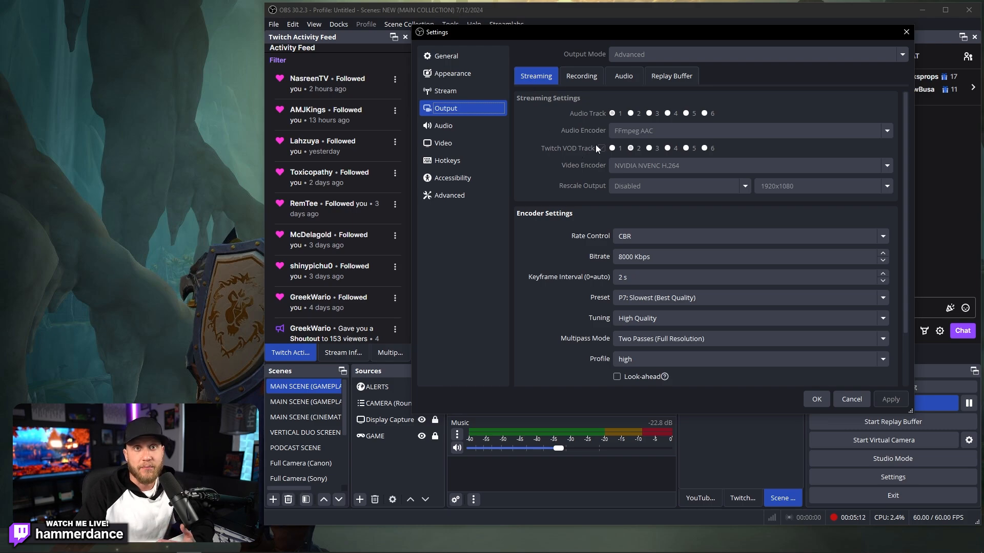
{"action": "left_click", "coordinate": [601, 147]}
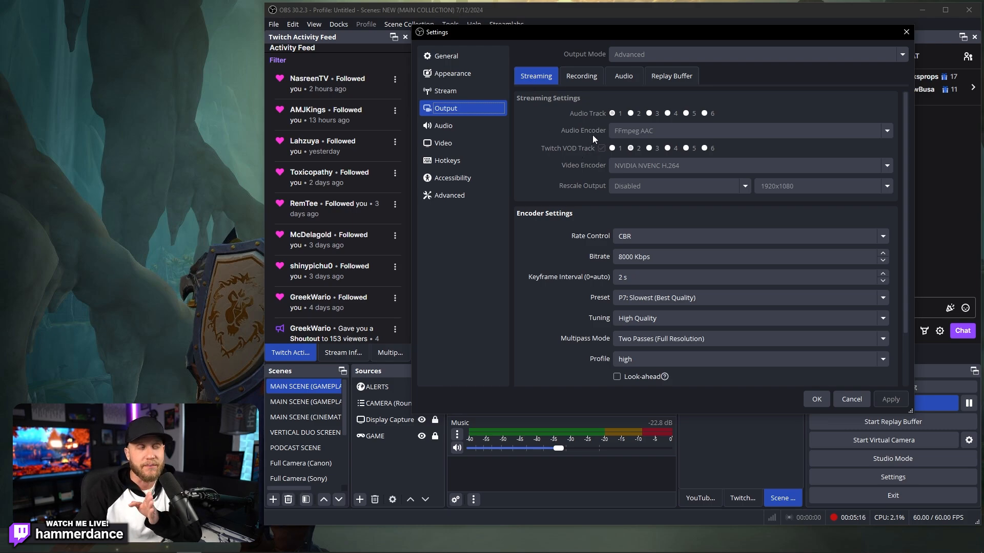
{"action": "mouse_move", "coordinate": [535, 117]}
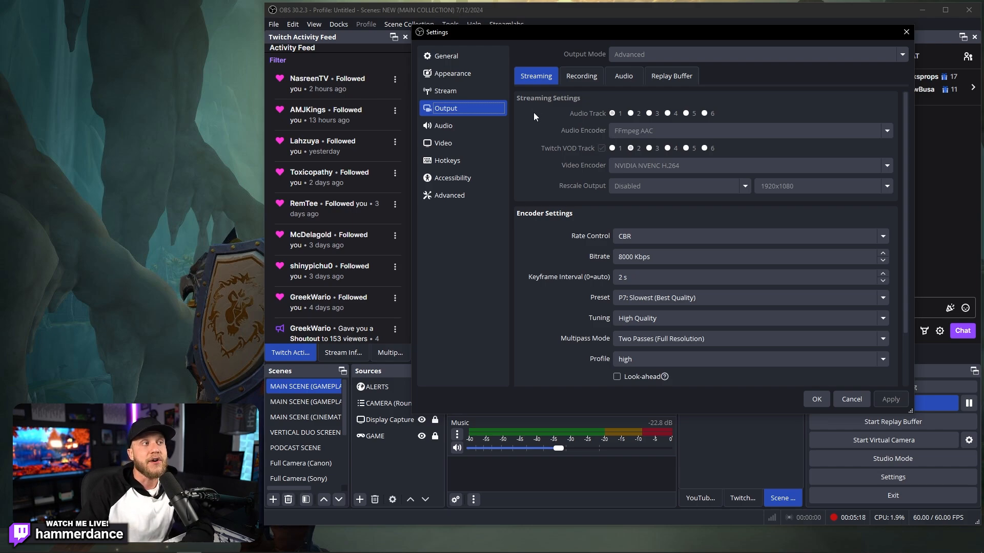
{"action": "mouse_move", "coordinate": [613, 112]}
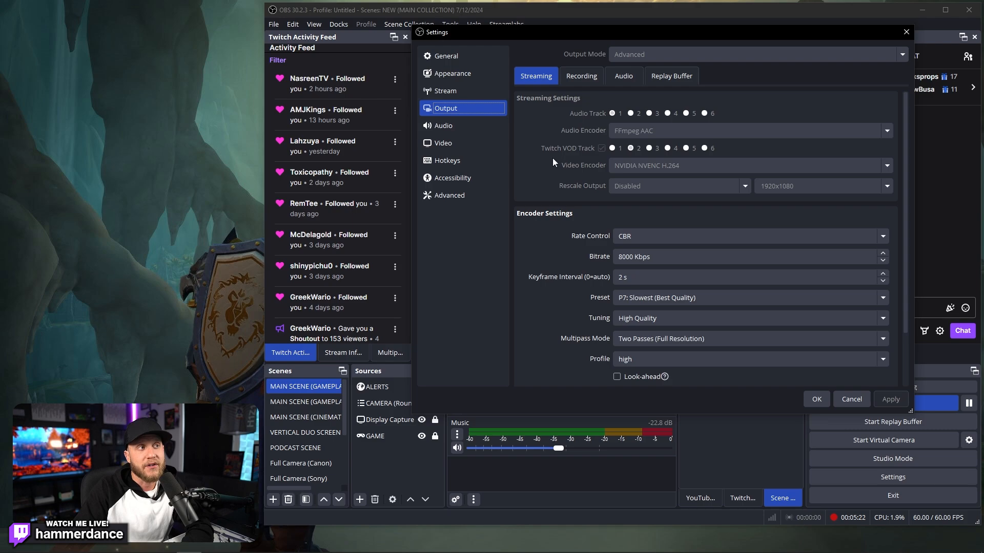
{"action": "mouse_move", "coordinate": [561, 179]}
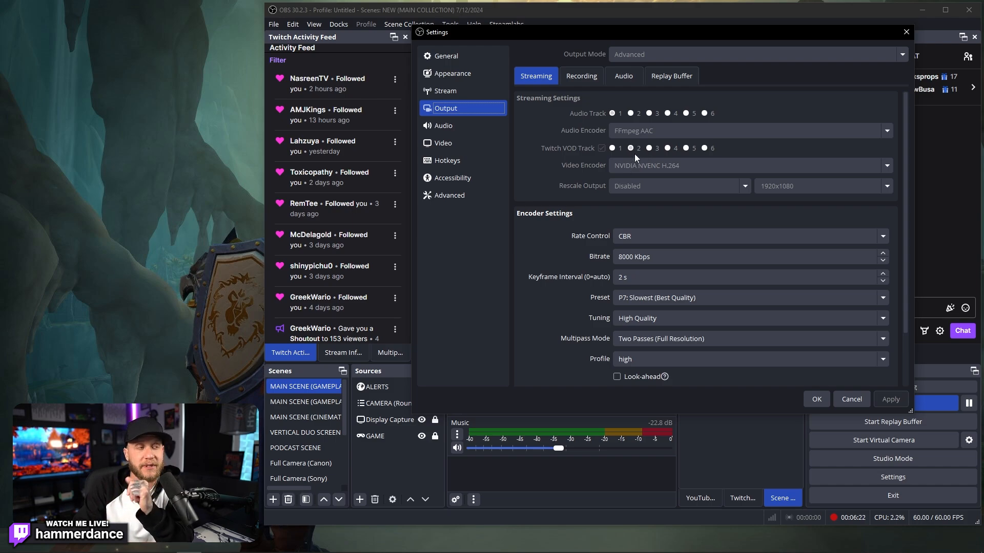
{"action": "mouse_move", "coordinate": [662, 170]}
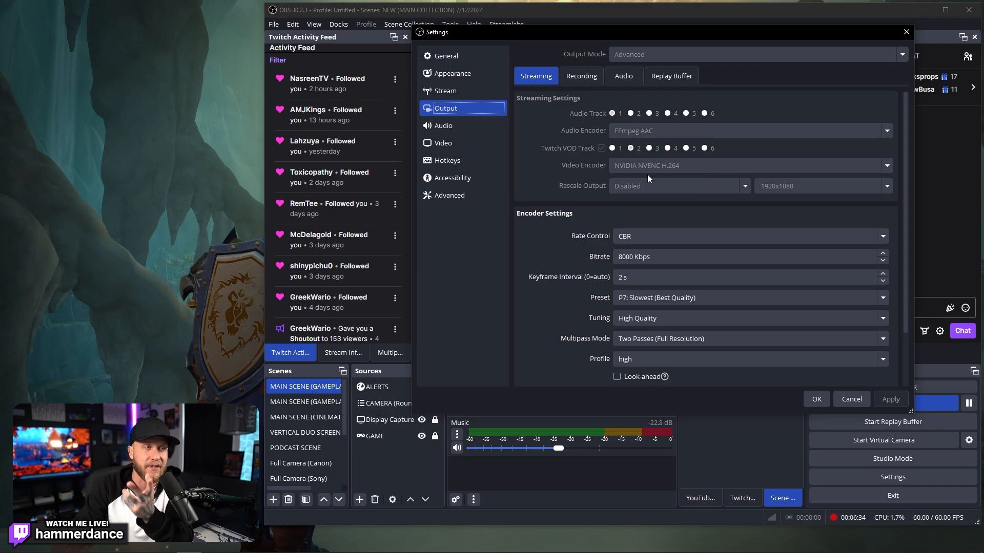
{"action": "mouse_move", "coordinate": [678, 185]}
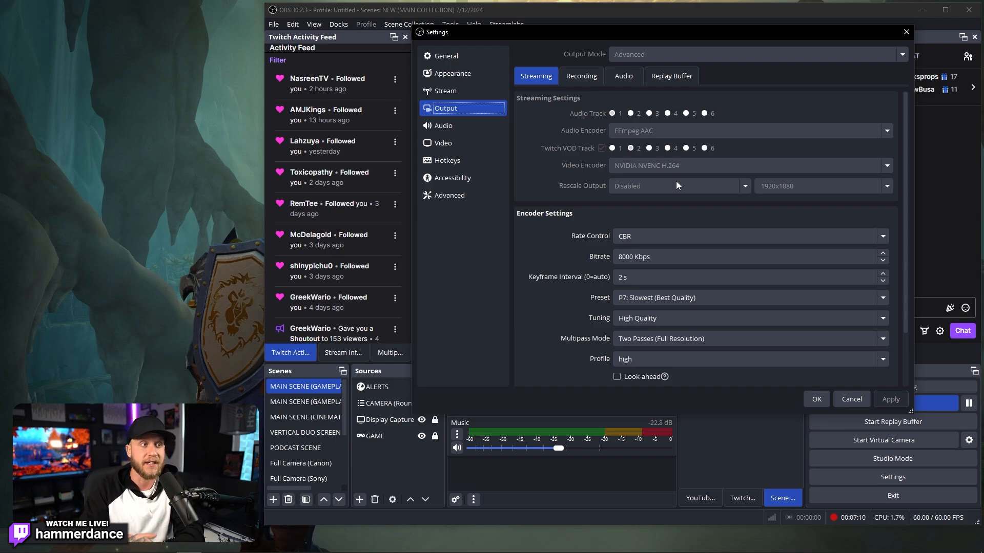
{"action": "mouse_move", "coordinate": [669, 200]}
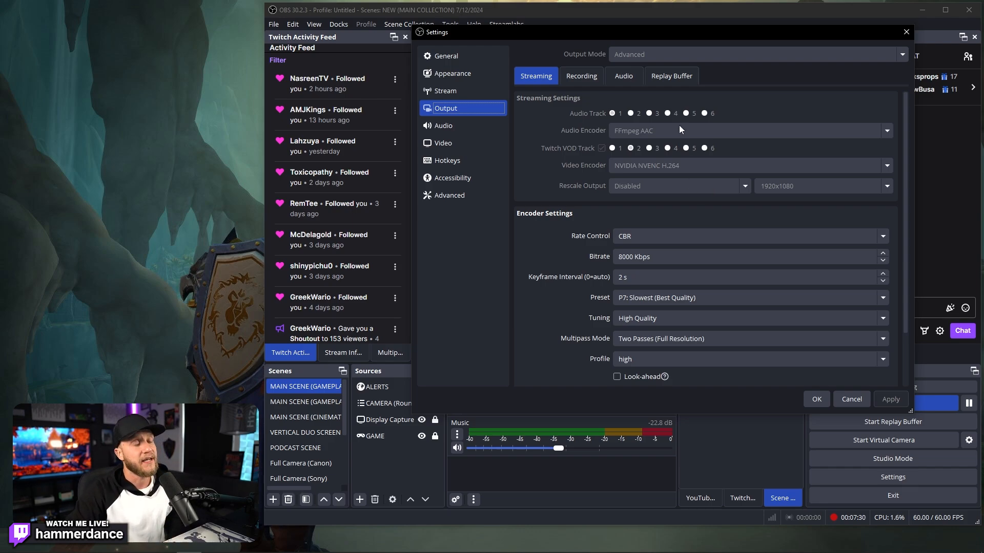
{"action": "scroll", "scroll_direction": "down", "scroll_amount": 3}
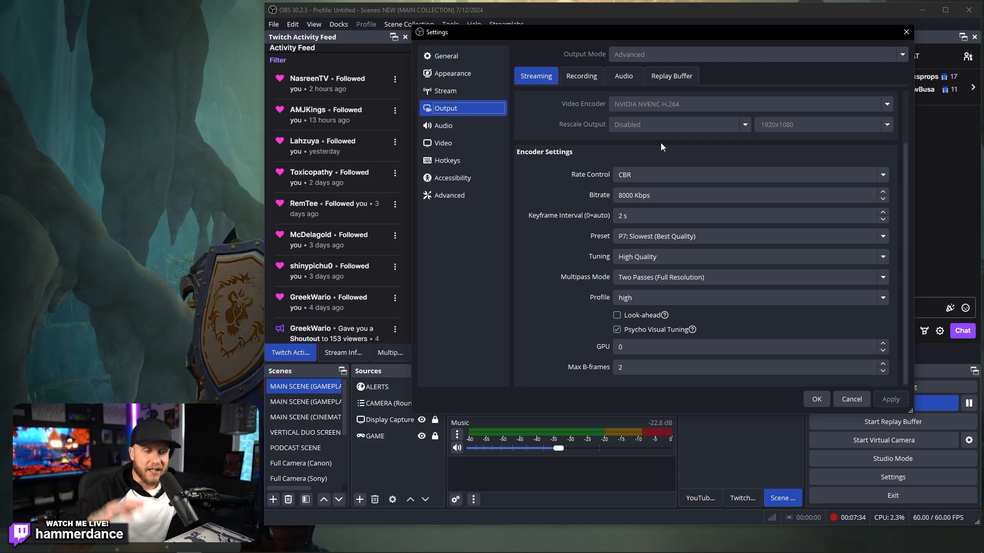
{"action": "mouse_move", "coordinate": [670, 119]}
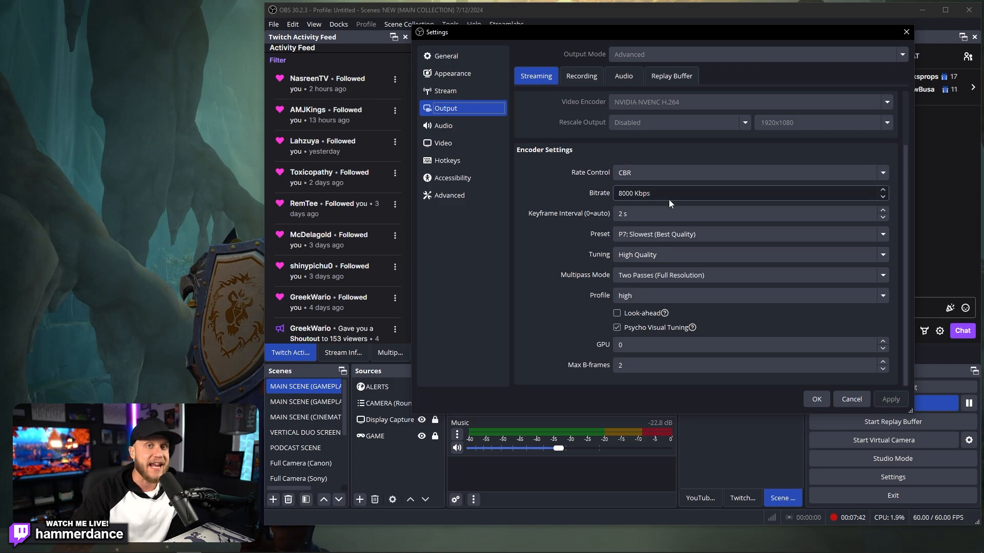
{"action": "mouse_move", "coordinate": [726, 212]}
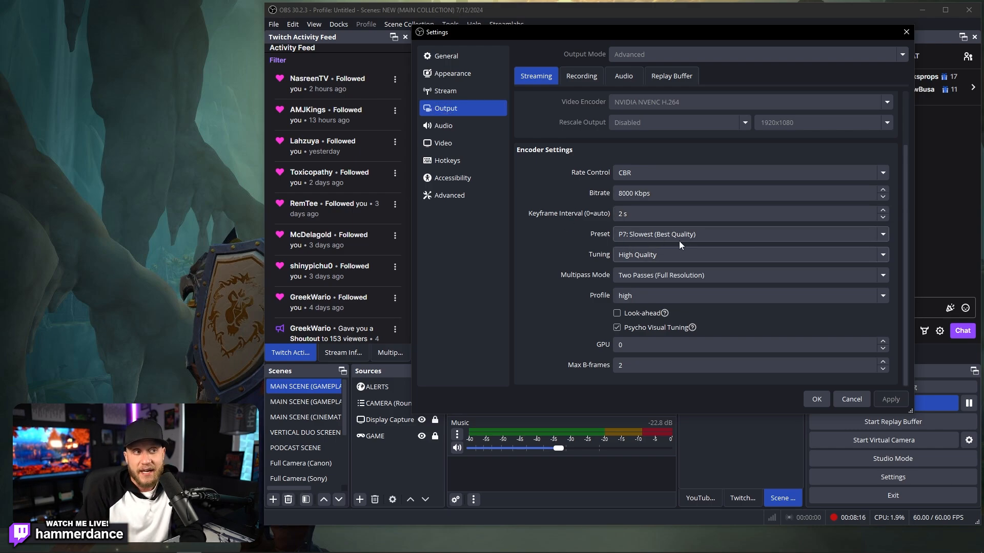
{"action": "left_click", "coordinate": [750, 234]}
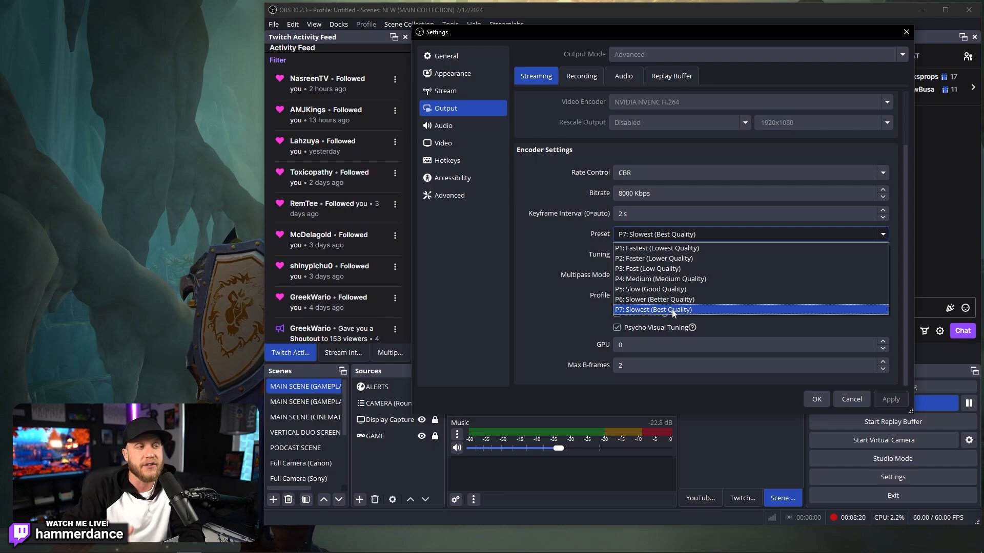
{"action": "mouse_move", "coordinate": [674, 279]}
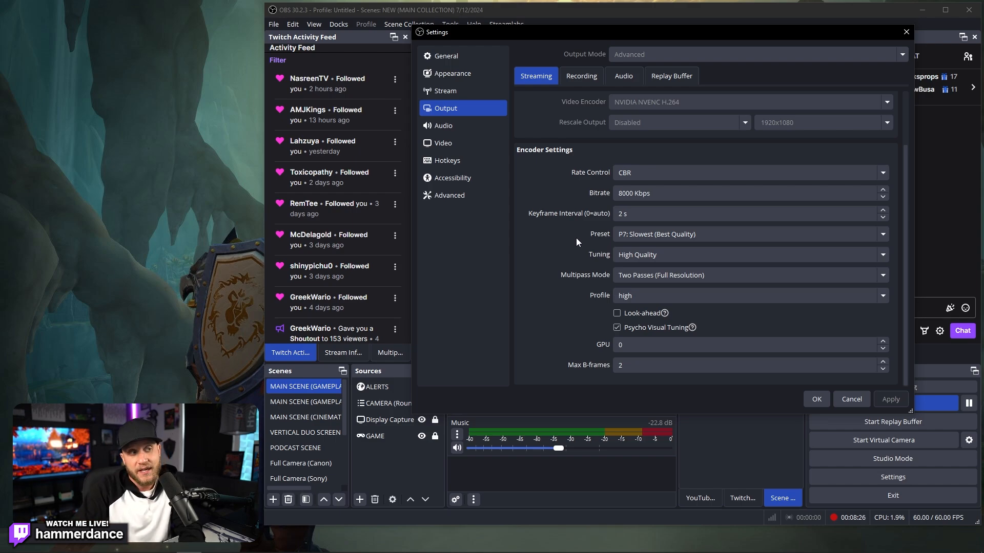
{"action": "mouse_move", "coordinate": [640, 284]}
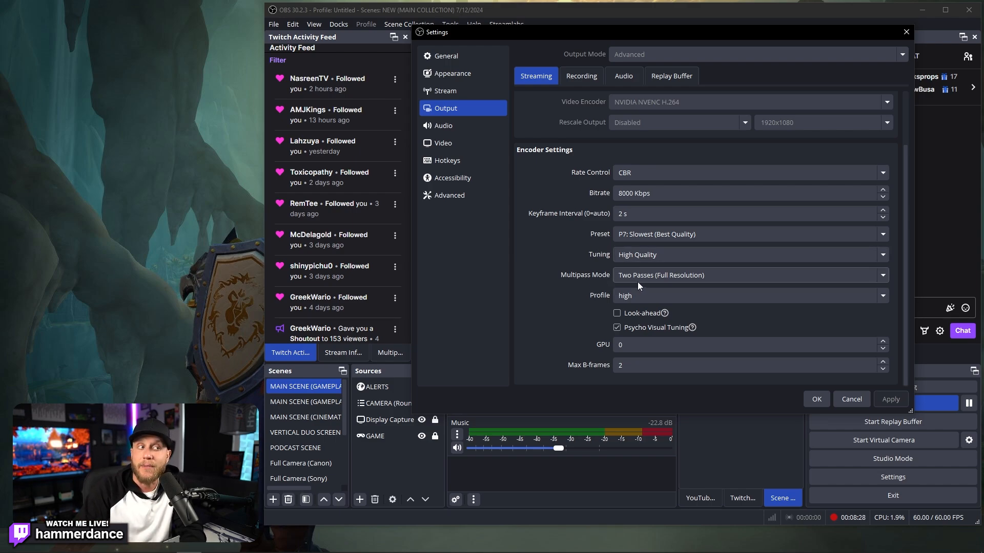
{"action": "left_click", "coordinate": [749, 275]}
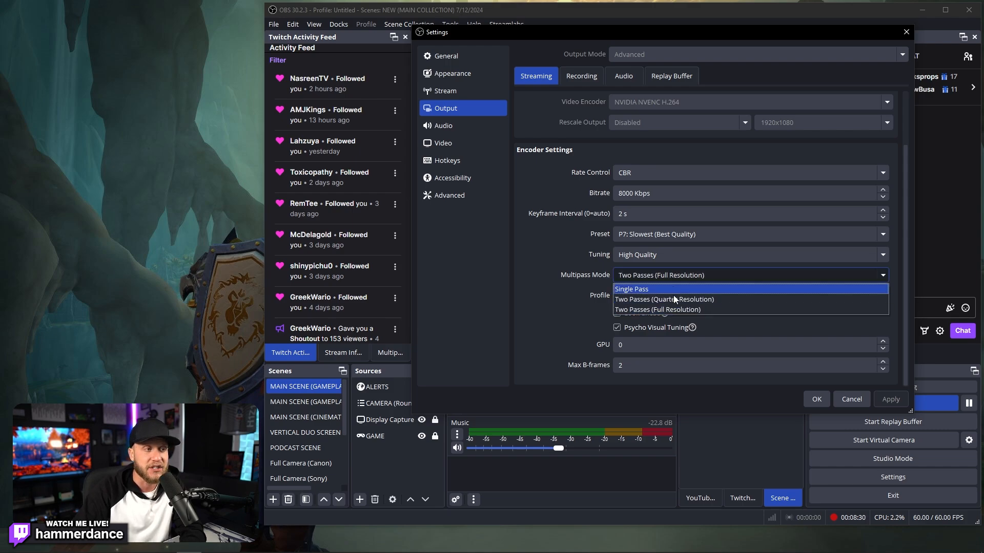
{"action": "mouse_move", "coordinate": [686, 300]}
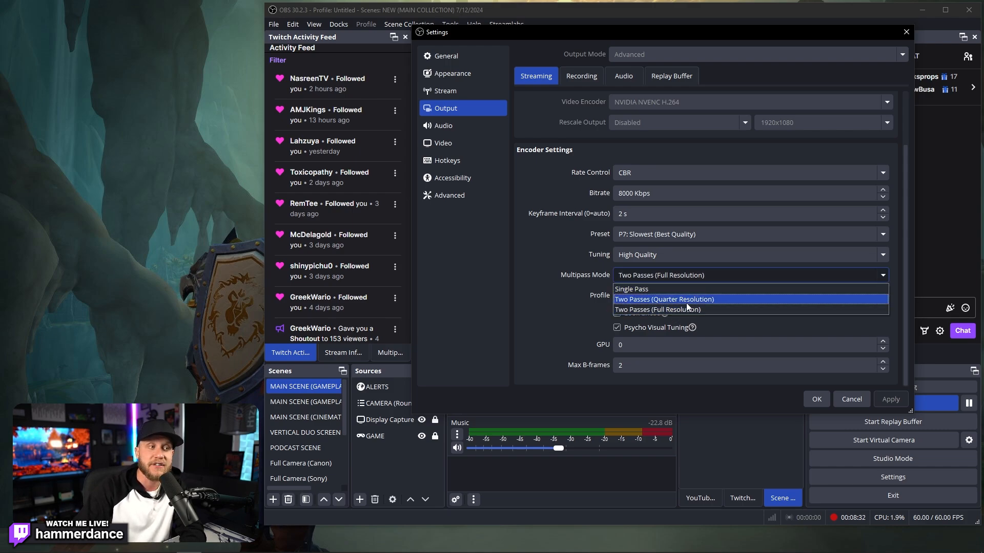
{"action": "left_click", "coordinate": [657, 309]}
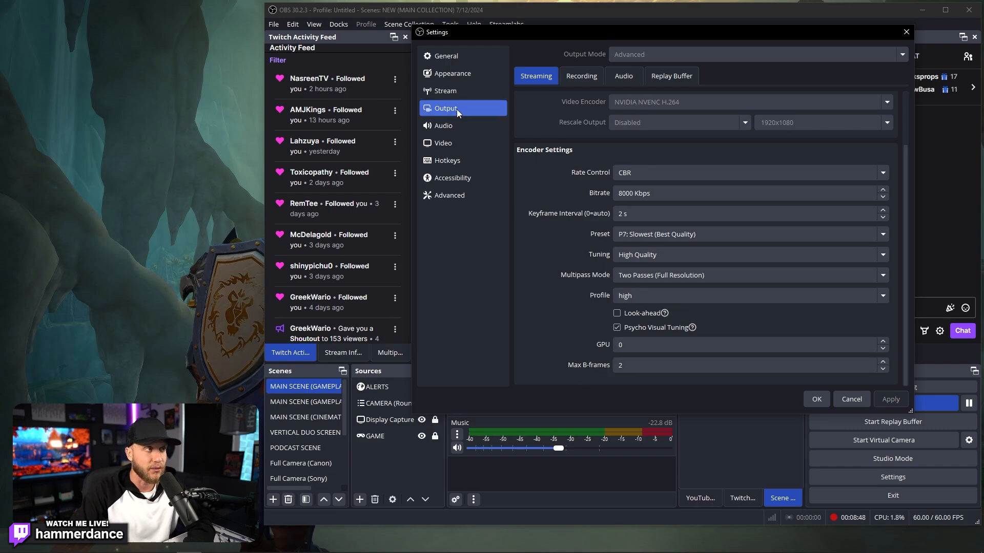
Step: On the Audio page set Mic/Auxiliary Audio to Broadcast Stream Mix (GoXLR Mini), other mic inputs Disabled
{"action": "left_click", "coordinate": [443, 125]}
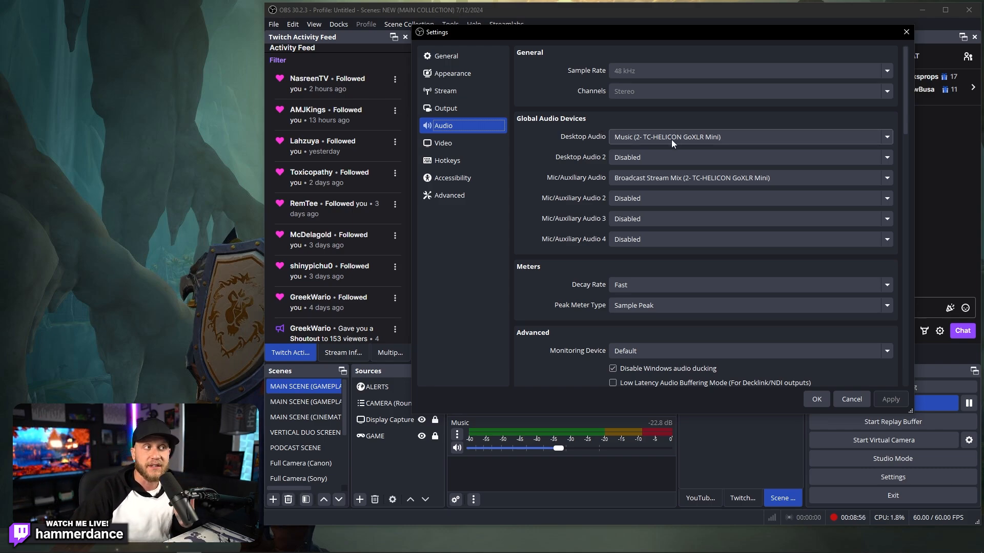
{"action": "left_click", "coordinate": [750, 137]}
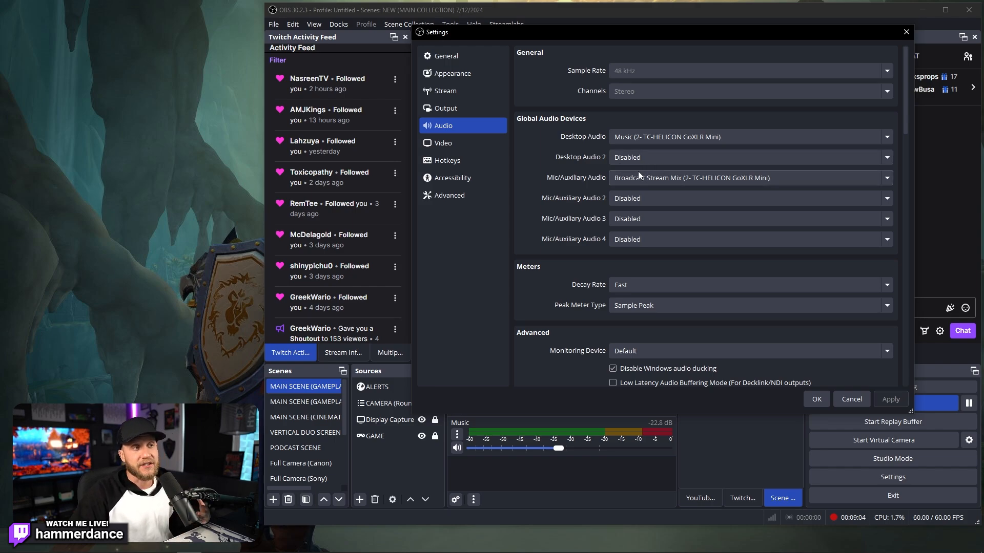
{"action": "mouse_move", "coordinate": [657, 175]}
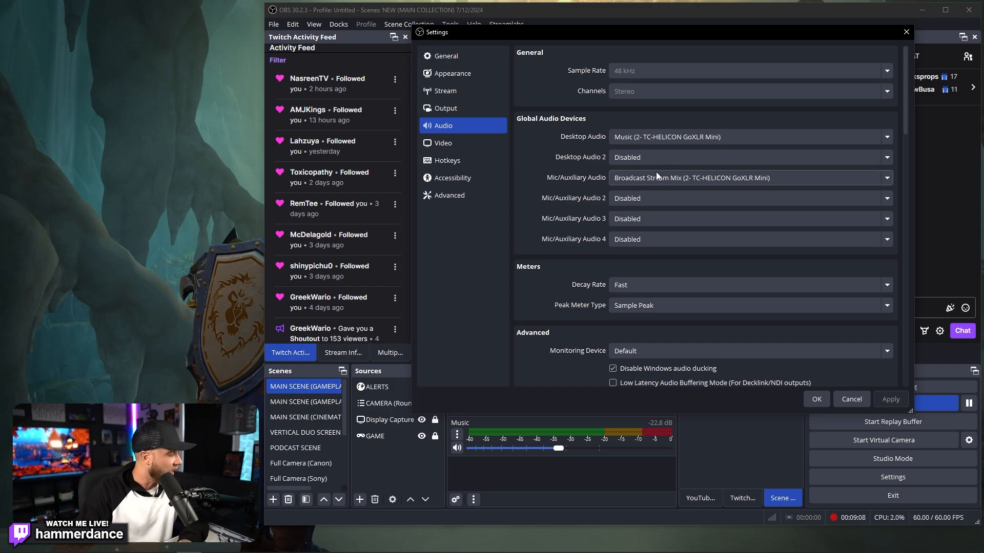
{"action": "left_click", "coordinate": [750, 178]}
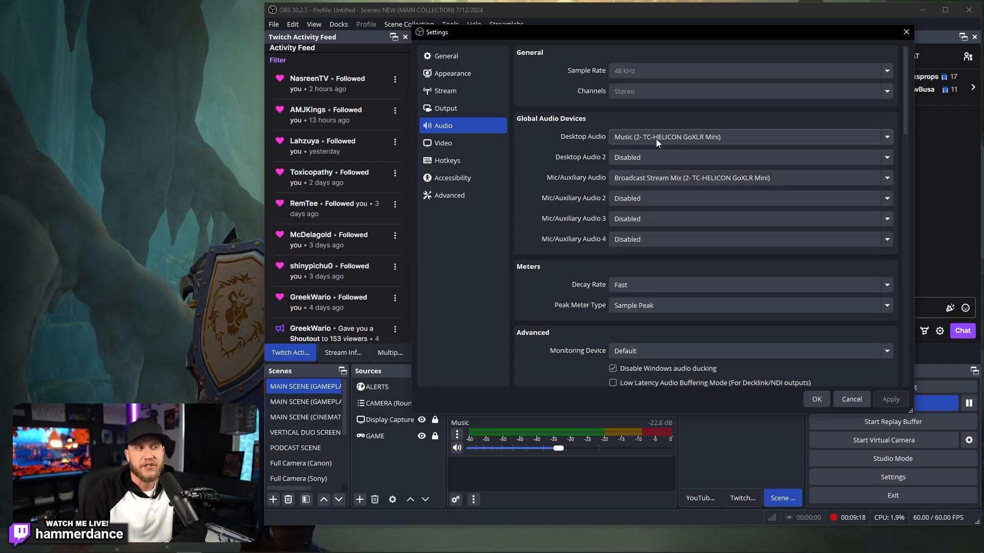
{"action": "mouse_move", "coordinate": [700, 124]}
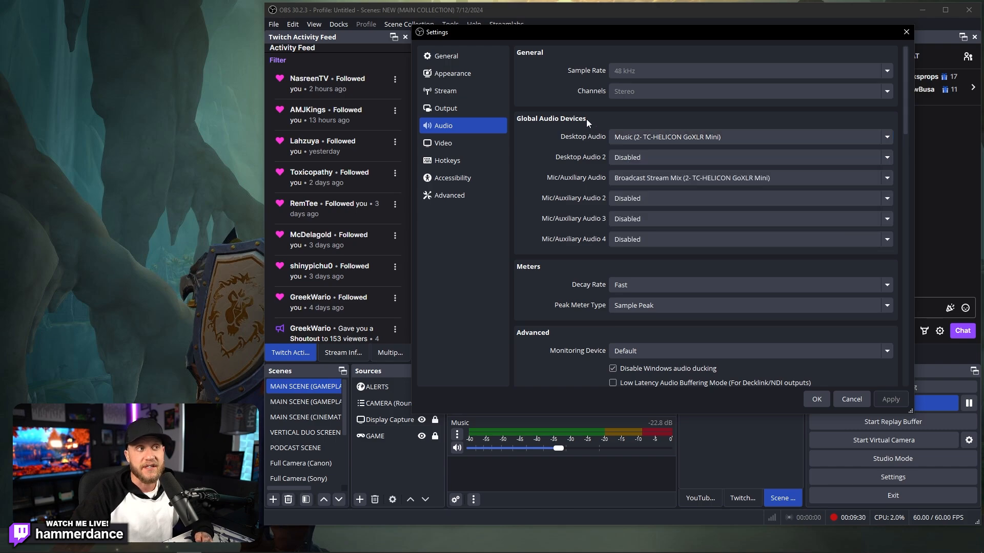
{"action": "left_click", "coordinate": [750, 178]}
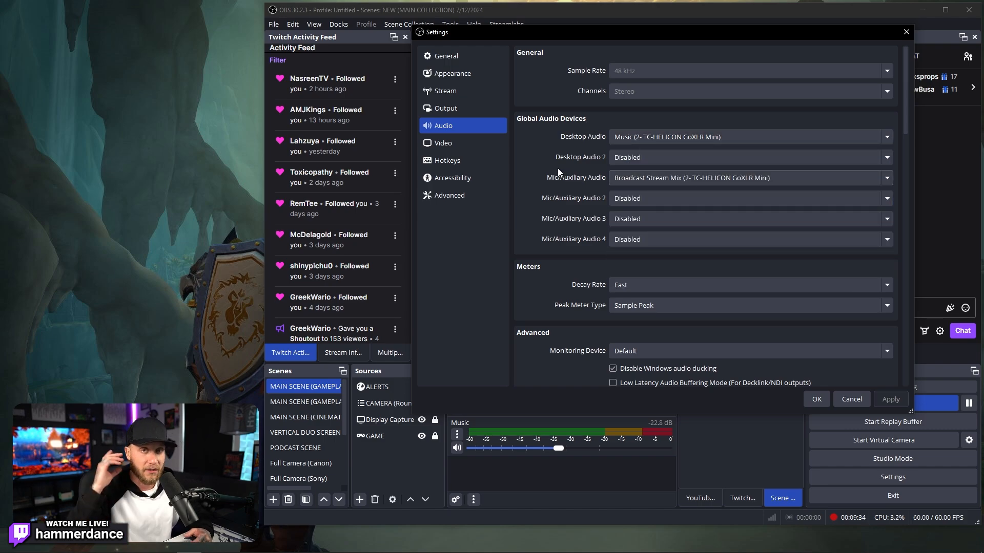
Step: Review the per-source audio hotkey options further down the Audio page
{"action": "scroll", "scroll_direction": "down", "scroll_amount": 3}
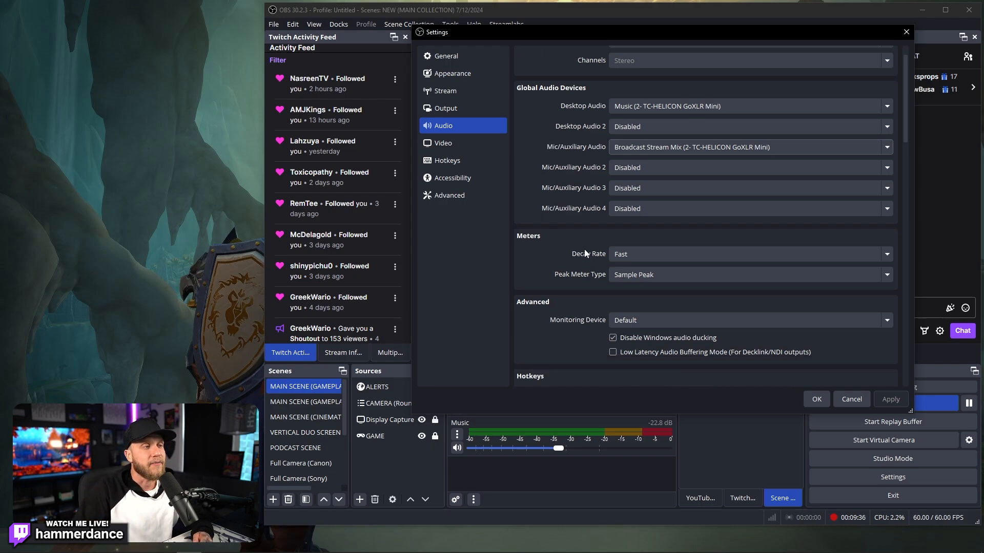
{"action": "scroll", "scroll_direction": "down", "scroll_amount": 3}
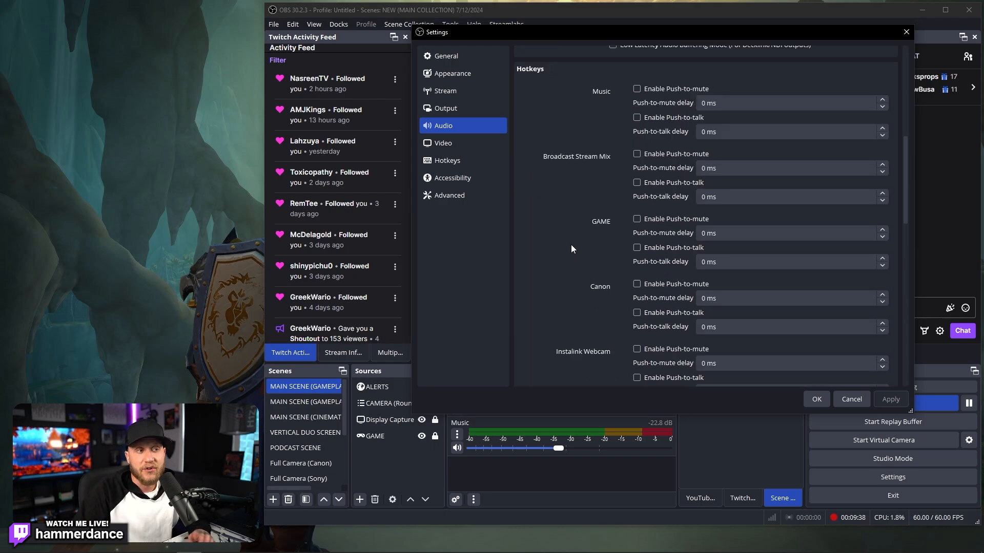
{"action": "scroll", "scroll_direction": "down", "scroll_amount": 3}
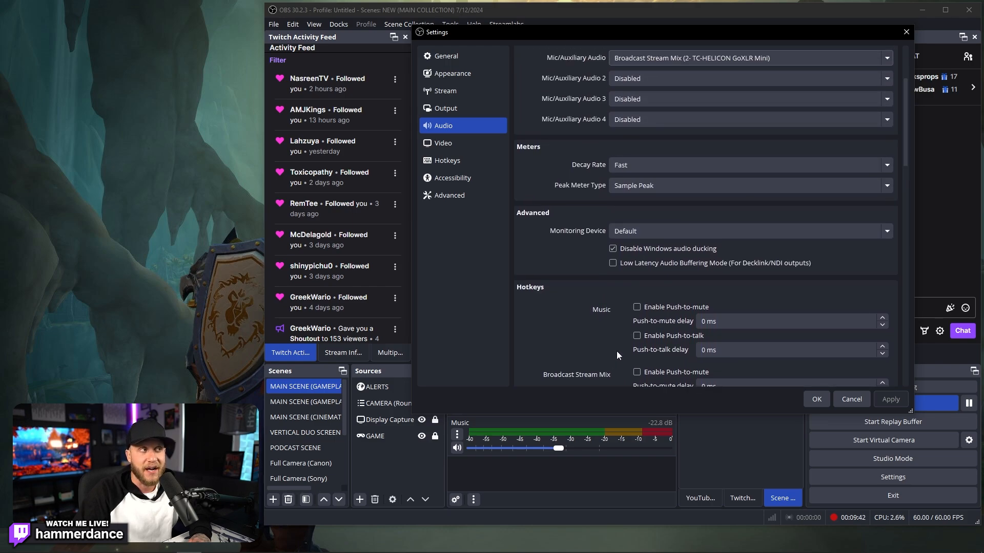
Step: Show the Video page with 1920x1080 base and output resolution at 60 FPS
{"action": "left_click", "coordinate": [444, 143]}
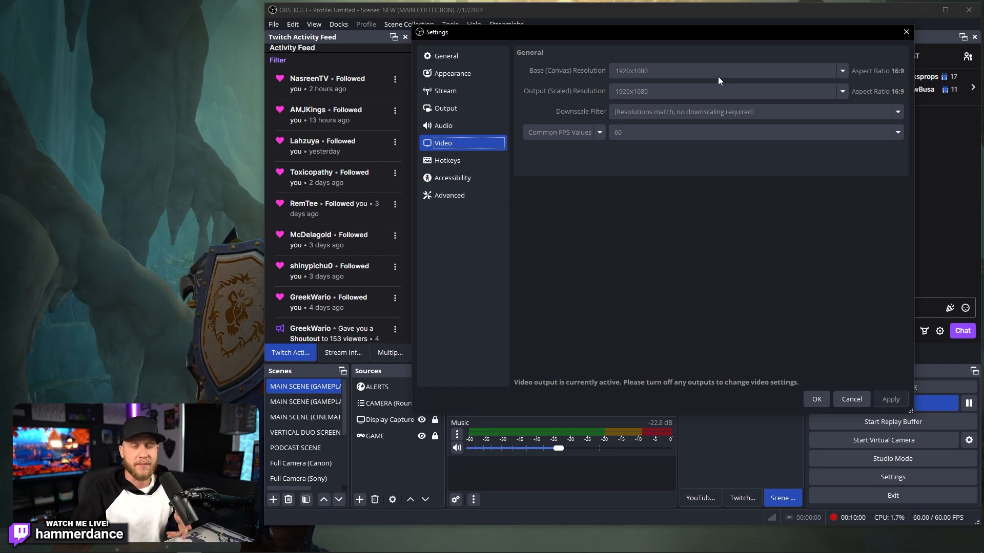
{"action": "mouse_move", "coordinate": [607, 46]}
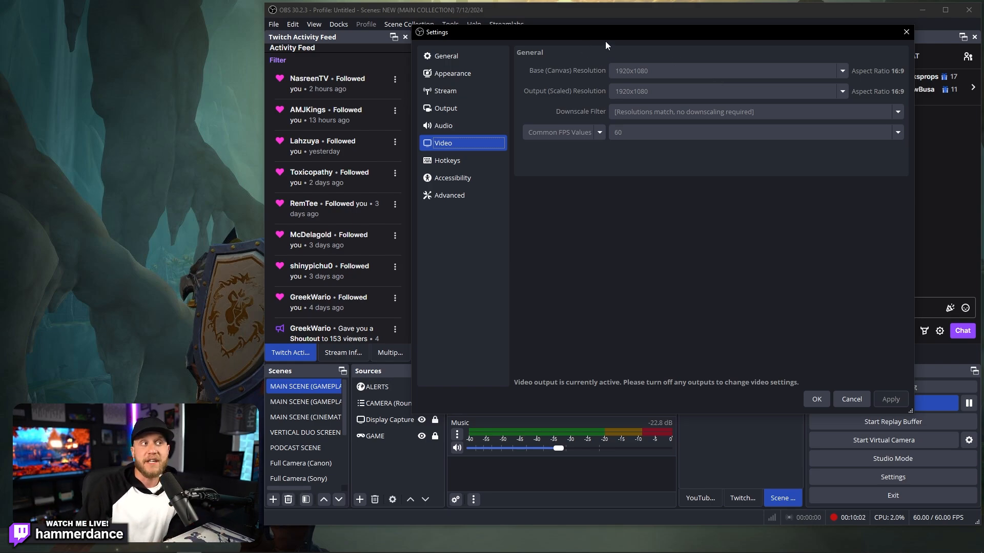
{"action": "mouse_move", "coordinate": [654, 76]}
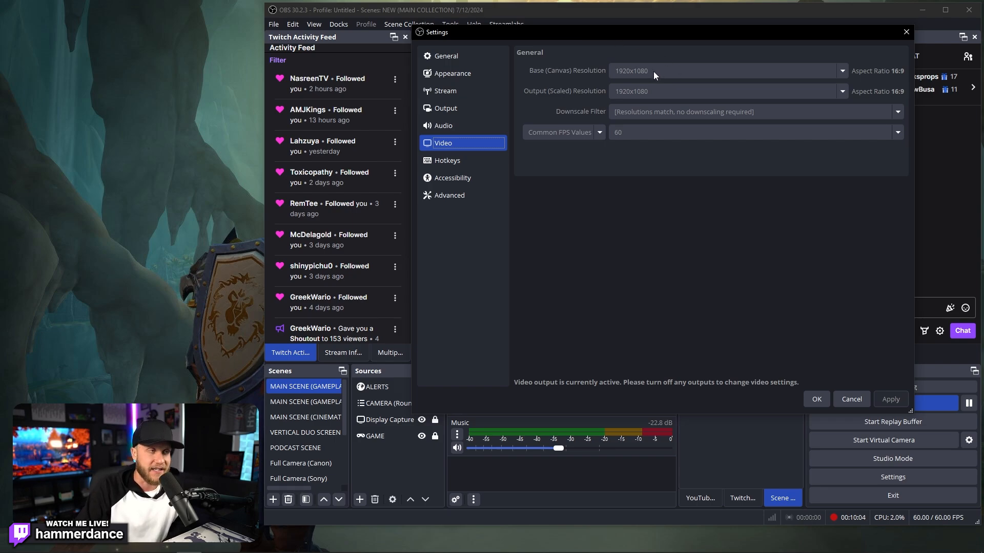
{"action": "mouse_move", "coordinate": [584, 97]}
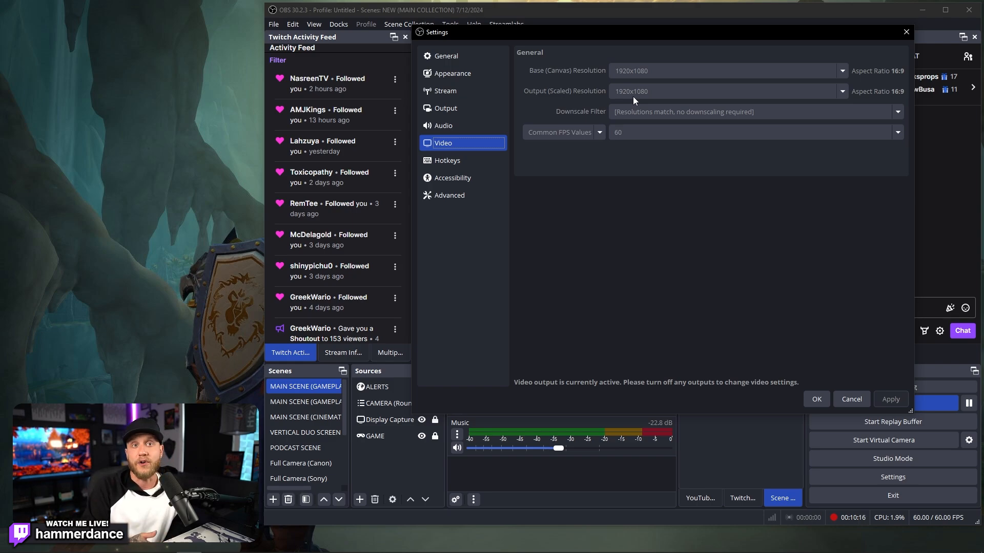
{"action": "mouse_move", "coordinate": [545, 82]}
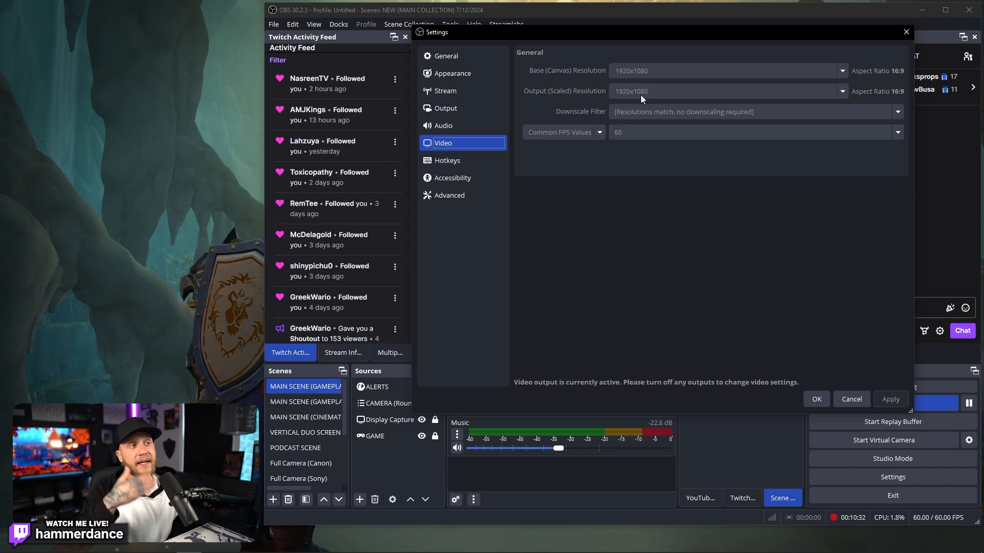
{"action": "mouse_move", "coordinate": [771, 122]}
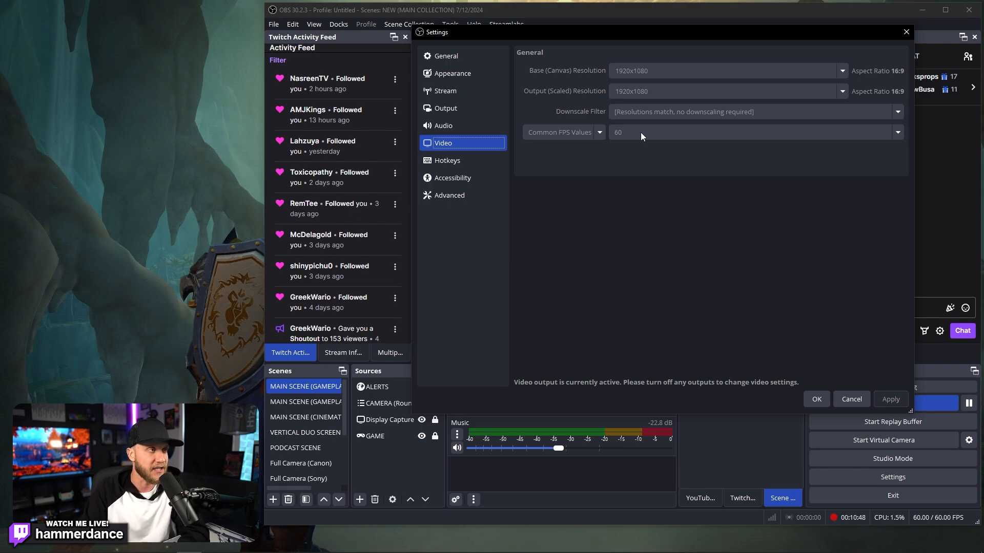
Step: Browse the Hotkeys list, then show the Accessibility colour settings
{"action": "left_click", "coordinate": [447, 160]}
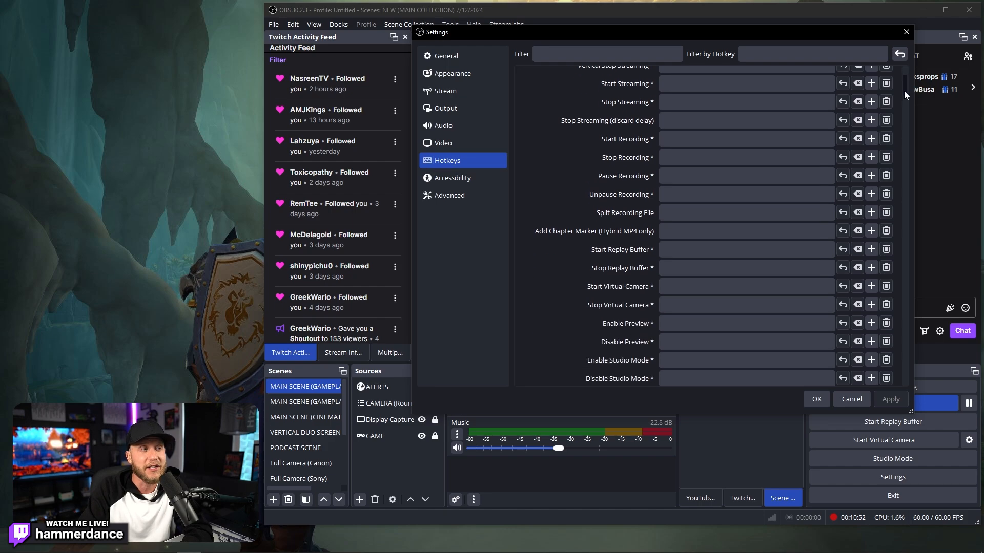
{"action": "scroll", "scroll_direction": "down", "scroll_amount": 3}
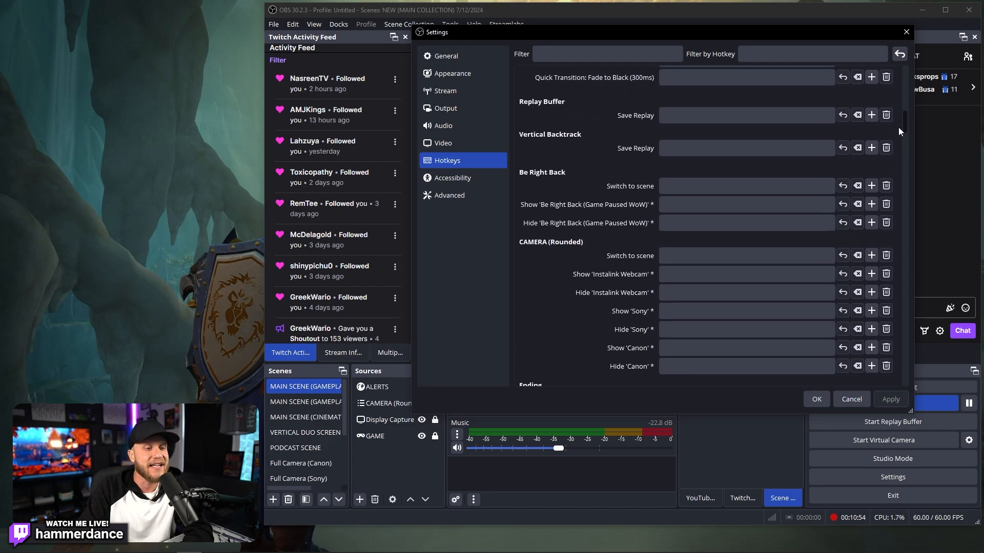
{"action": "scroll", "scroll_direction": "down", "scroll_amount": 3}
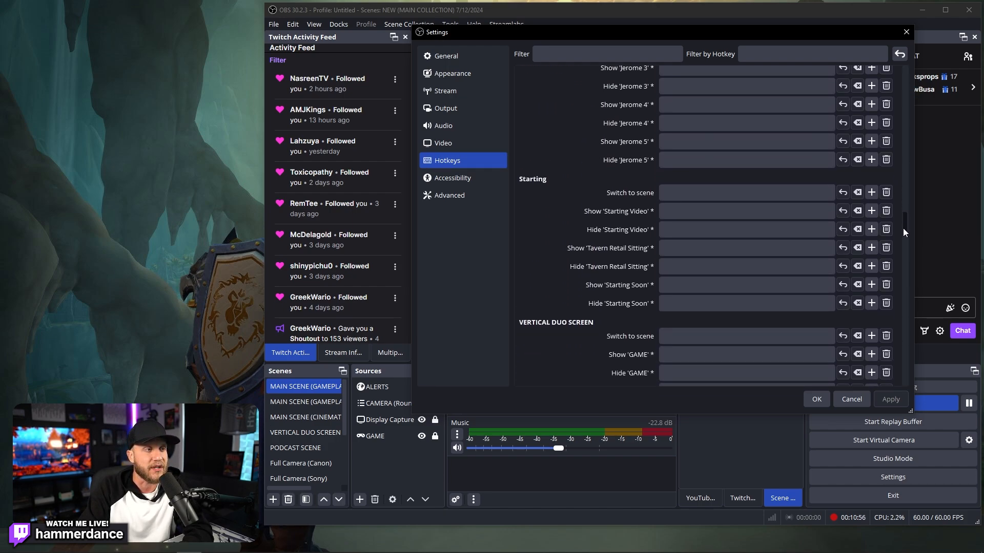
{"action": "scroll", "scroll_direction": "down", "scroll_amount": 3}
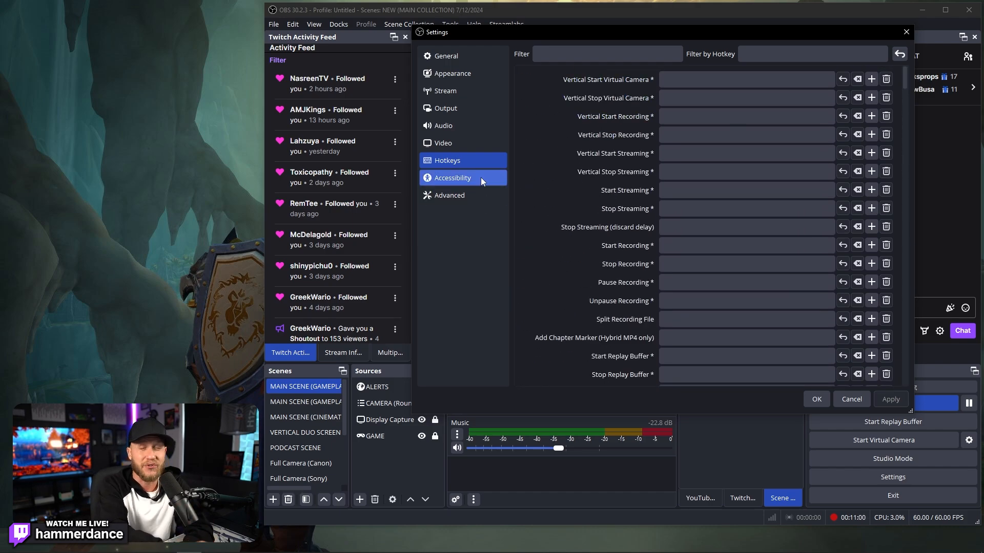
{"action": "left_click", "coordinate": [453, 178]}
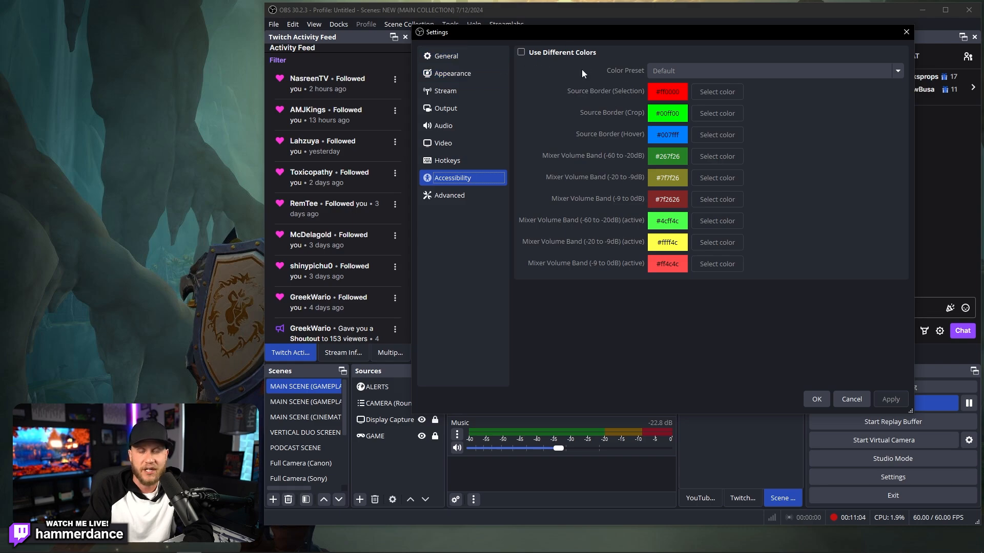
Step: On the Advanced page keep Process Priority set to Normal
{"action": "left_click", "coordinate": [449, 195]}
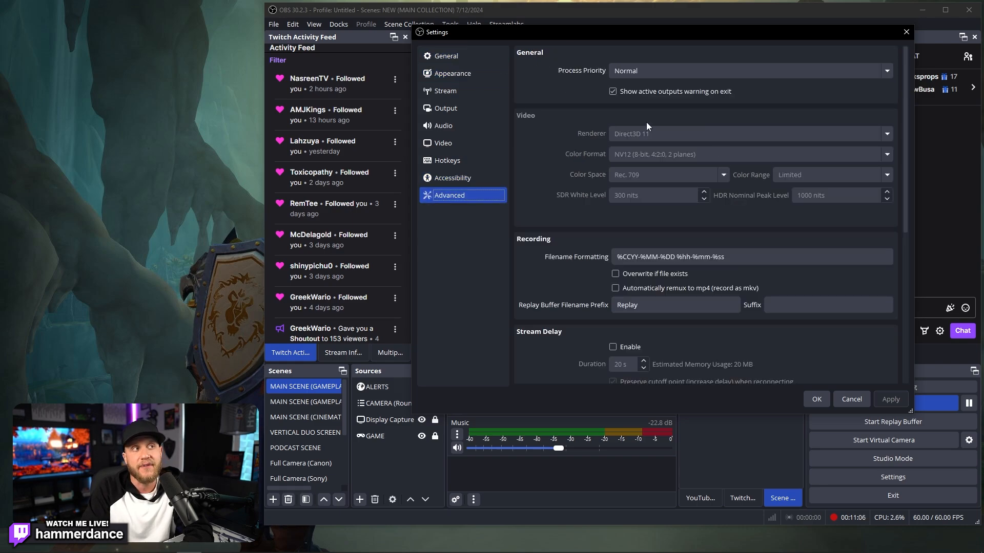
{"action": "mouse_move", "coordinate": [634, 78]}
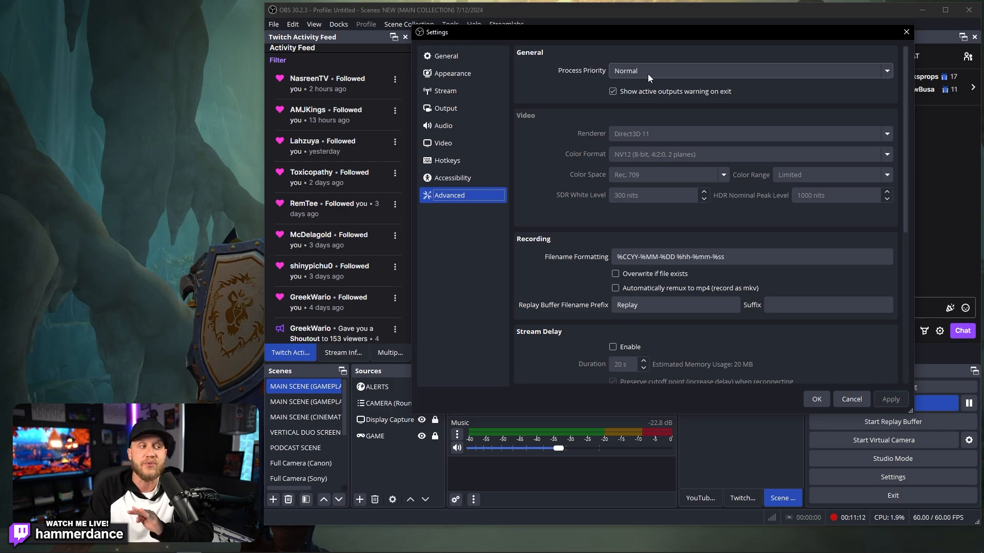
{"action": "left_click", "coordinate": [750, 71]}
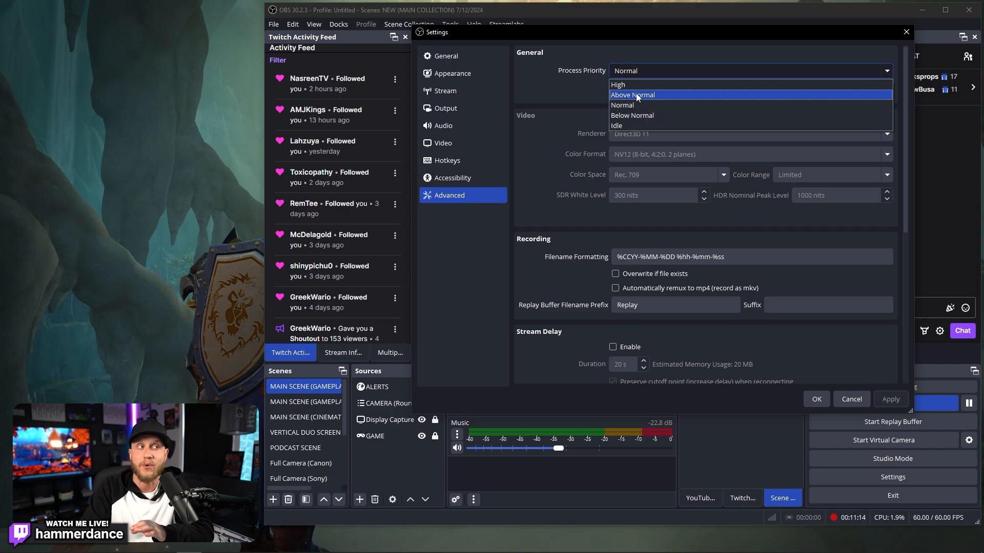
{"action": "left_click", "coordinate": [622, 105]}
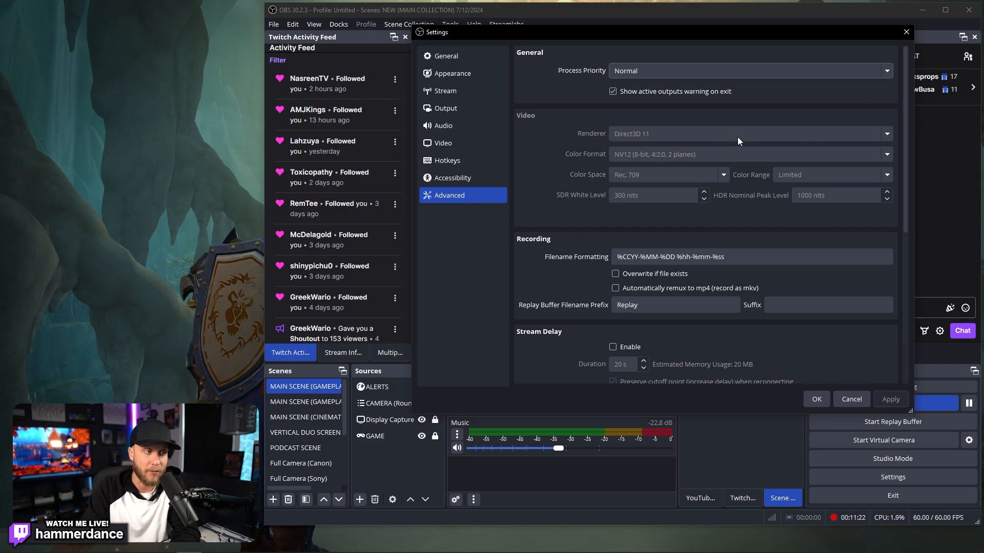
Step: Review the remaining advanced options down to auto-reconnect at the bottom
{"action": "scroll", "scroll_direction": "down", "scroll_amount": 3}
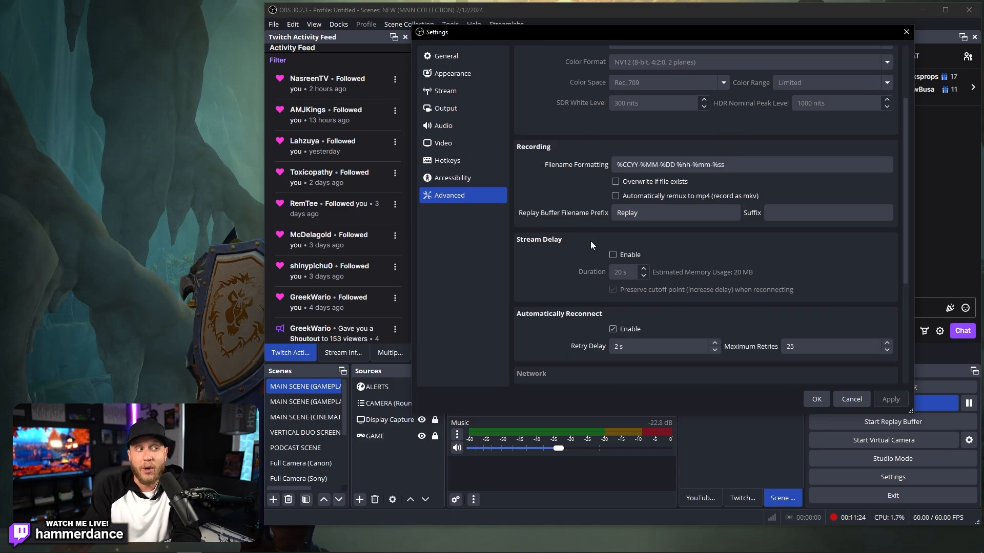
{"action": "scroll", "scroll_direction": "down", "scroll_amount": 3}
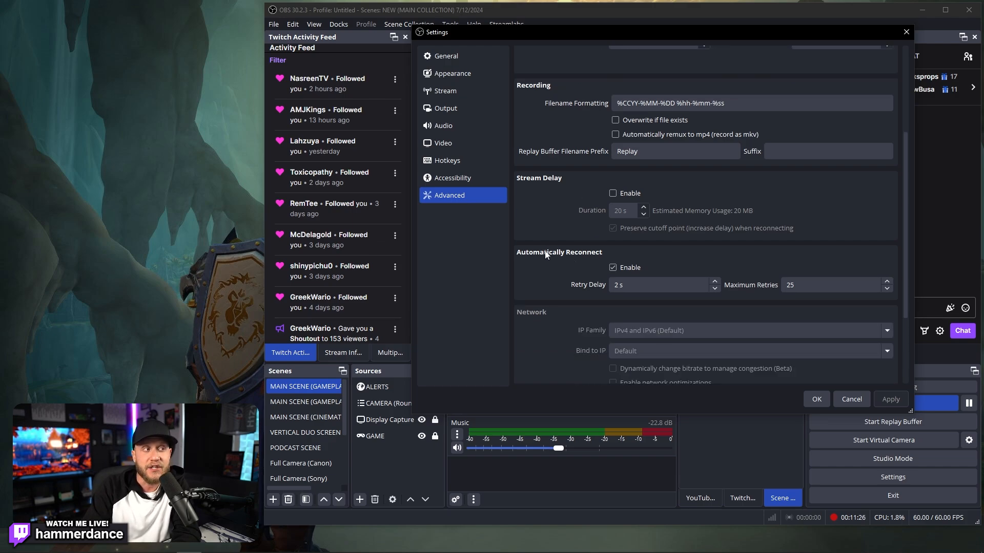
{"action": "mouse_move", "coordinate": [595, 278]}
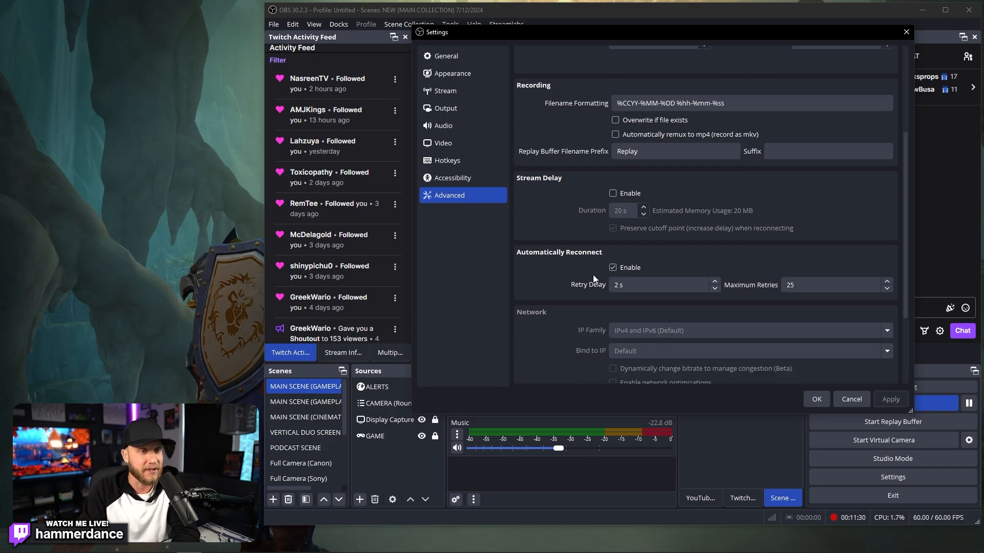
{"action": "scroll", "scroll_direction": "down", "scroll_amount": 3}
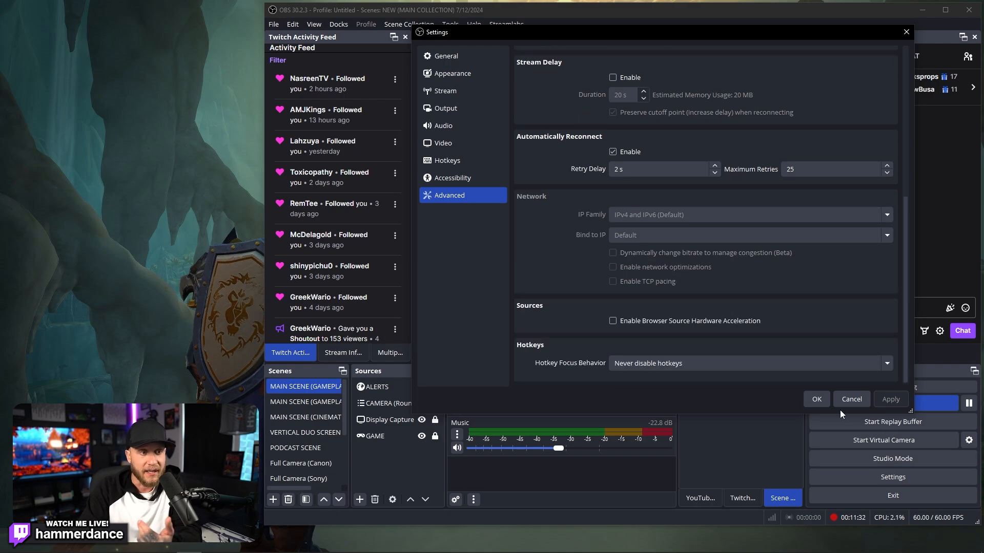